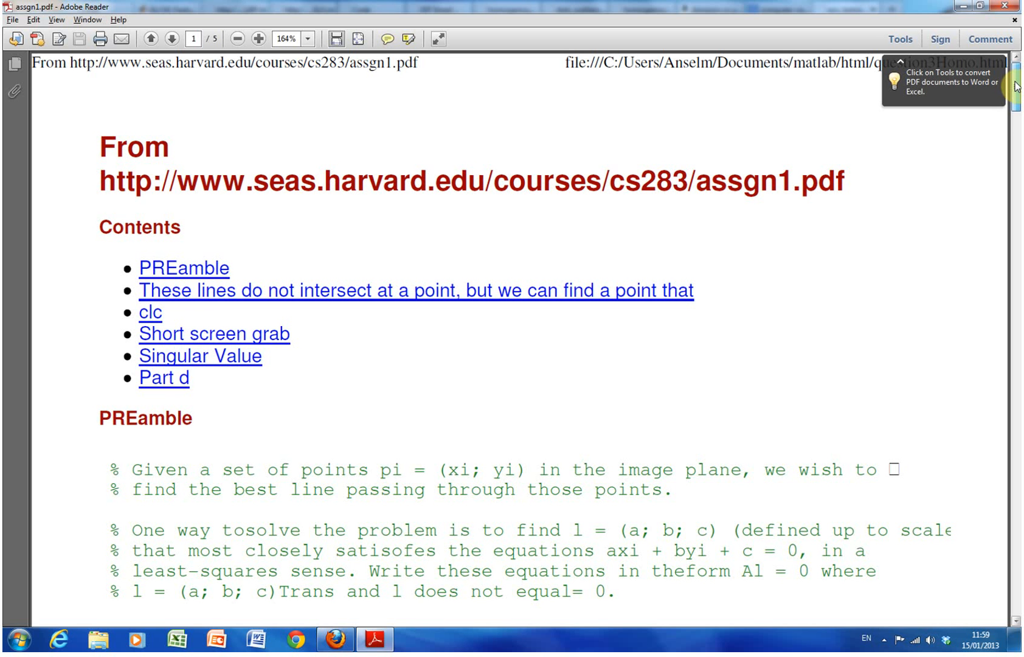
- Scroll page 1 past Contents and PREamble to the clc setup and dots.tif screen-grab code
scroll(down, 3)
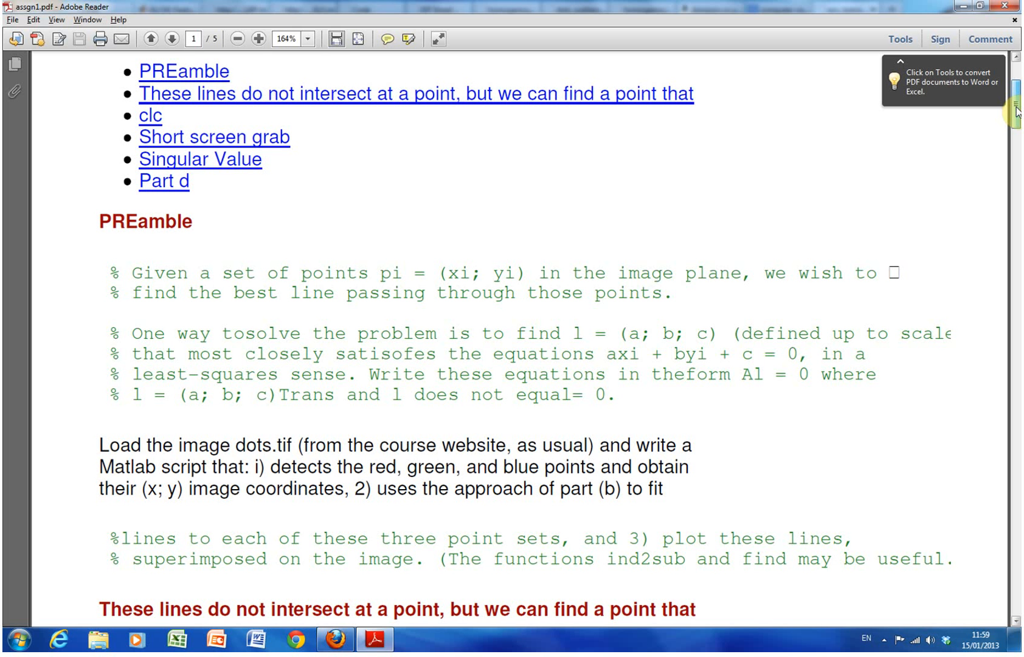
scroll(down, 3)
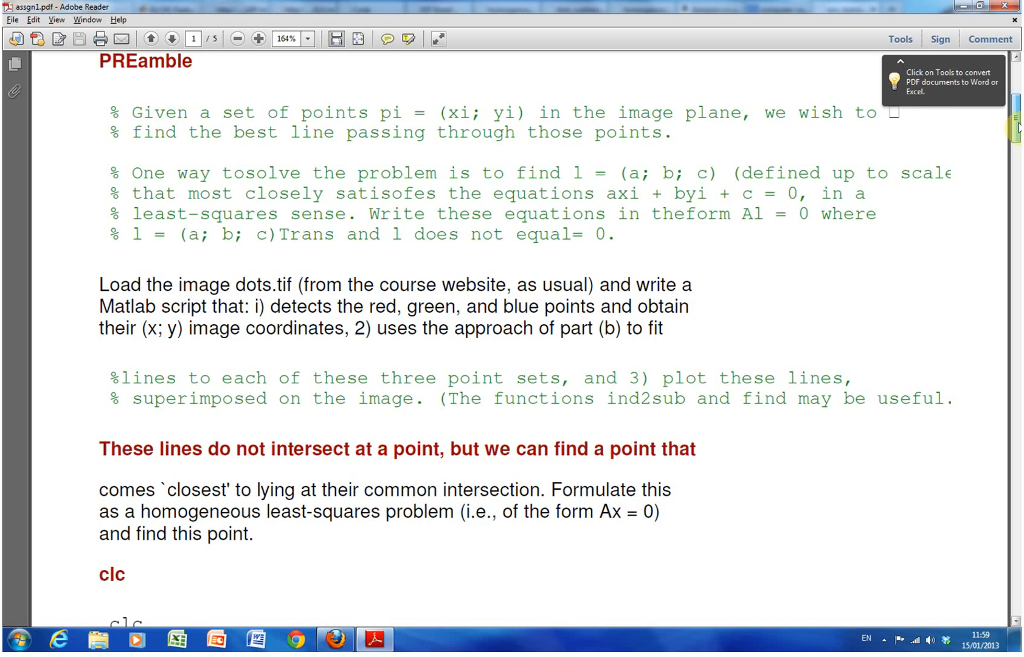
scroll(down, 3)
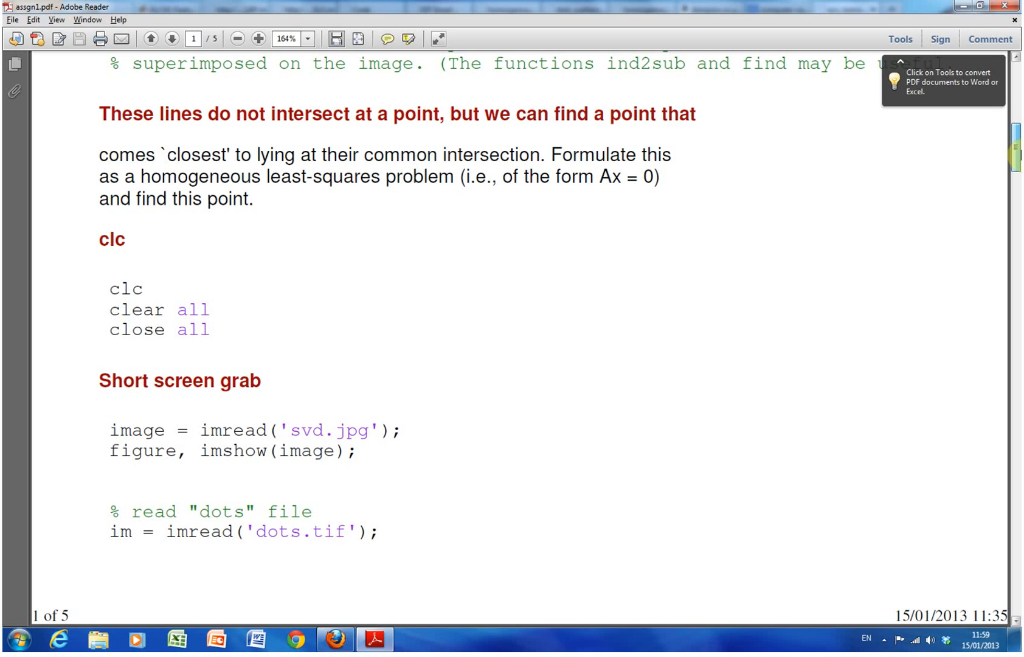
scroll(down, 3)
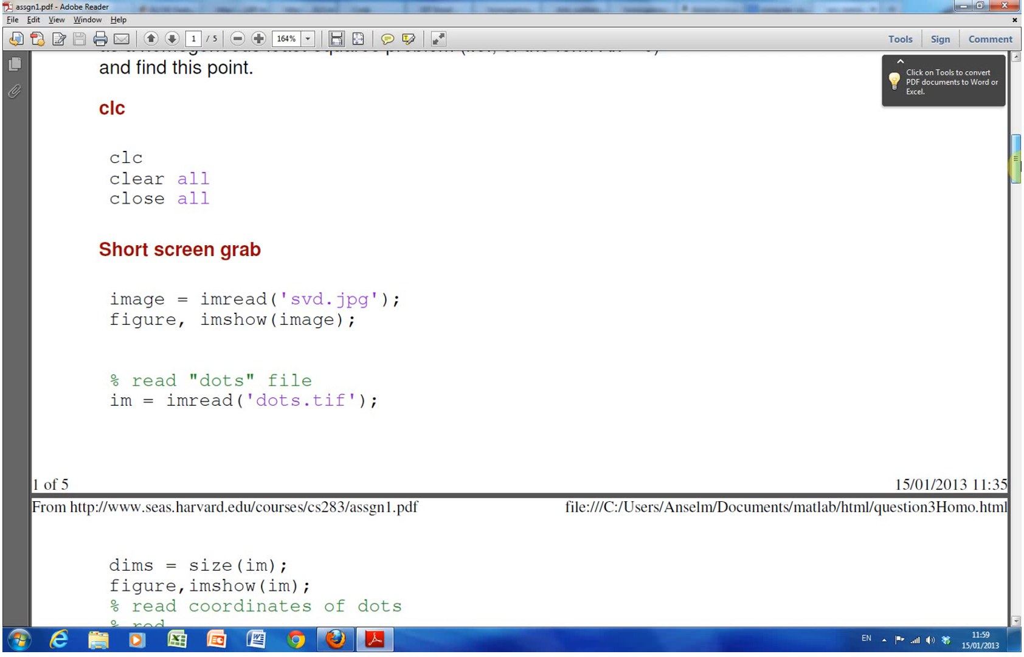
- Scroll to page 2's part (b) homogeneous least-squares matrix equation for the red points
scroll(down, 3)
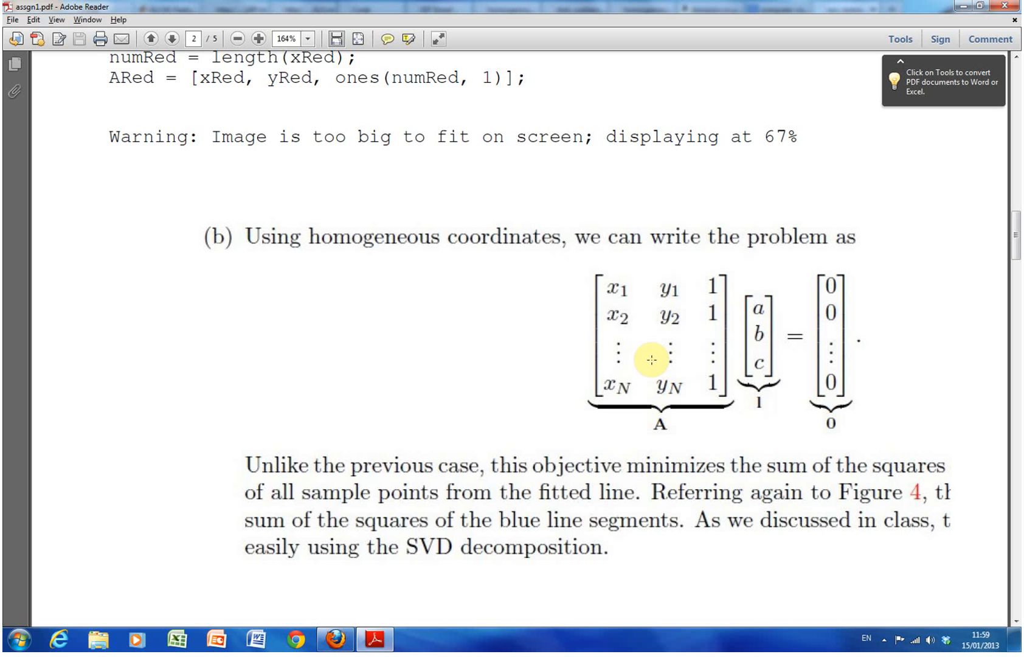
mouse_move(716, 313)
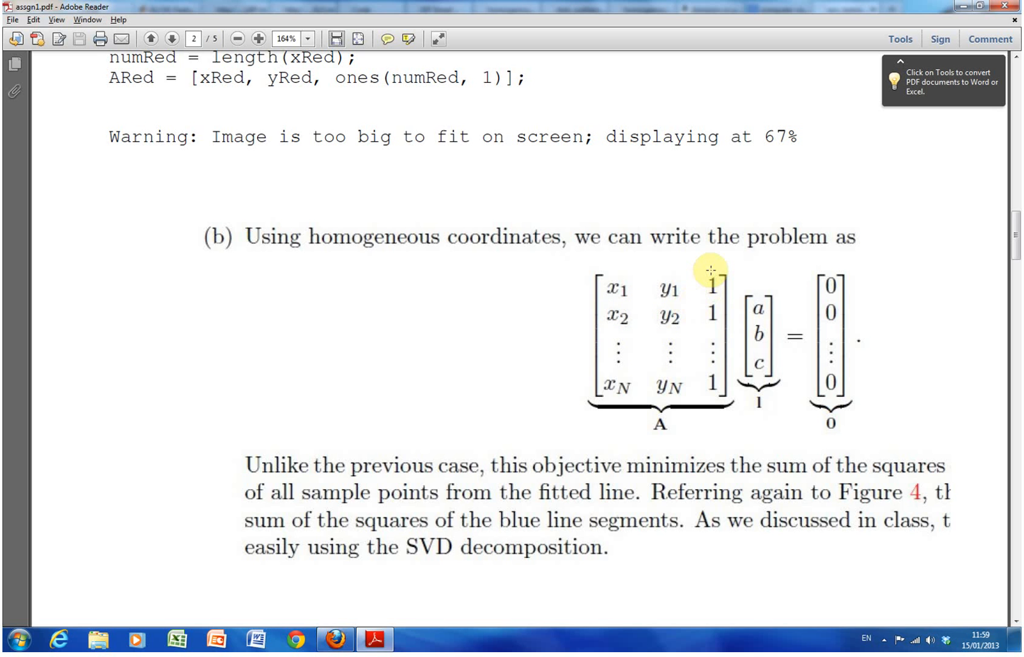
mouse_move(704, 299)
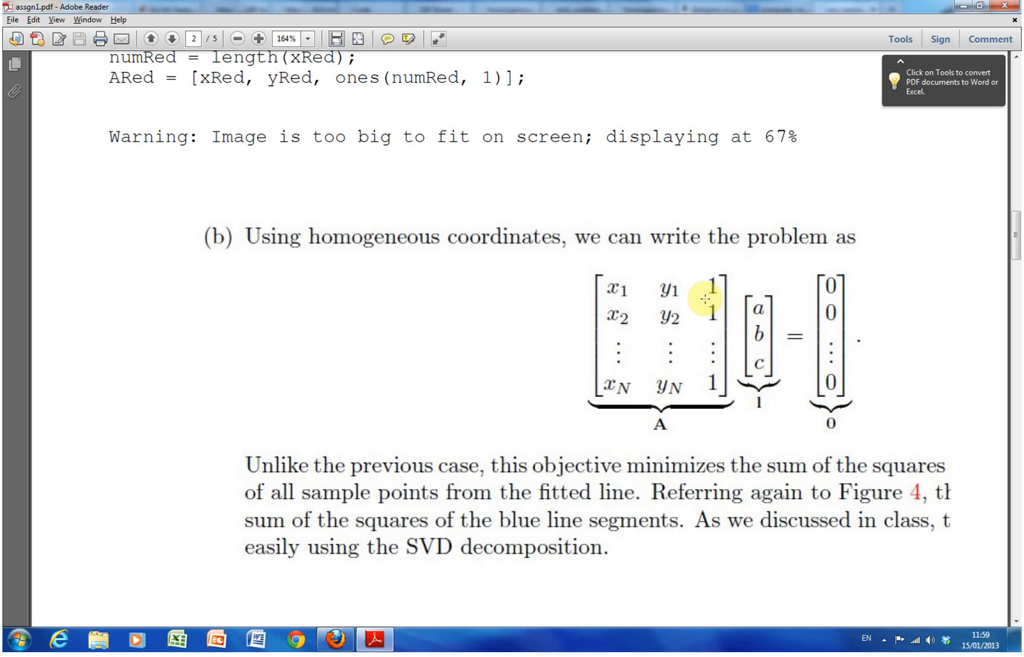
mouse_move(801, 383)
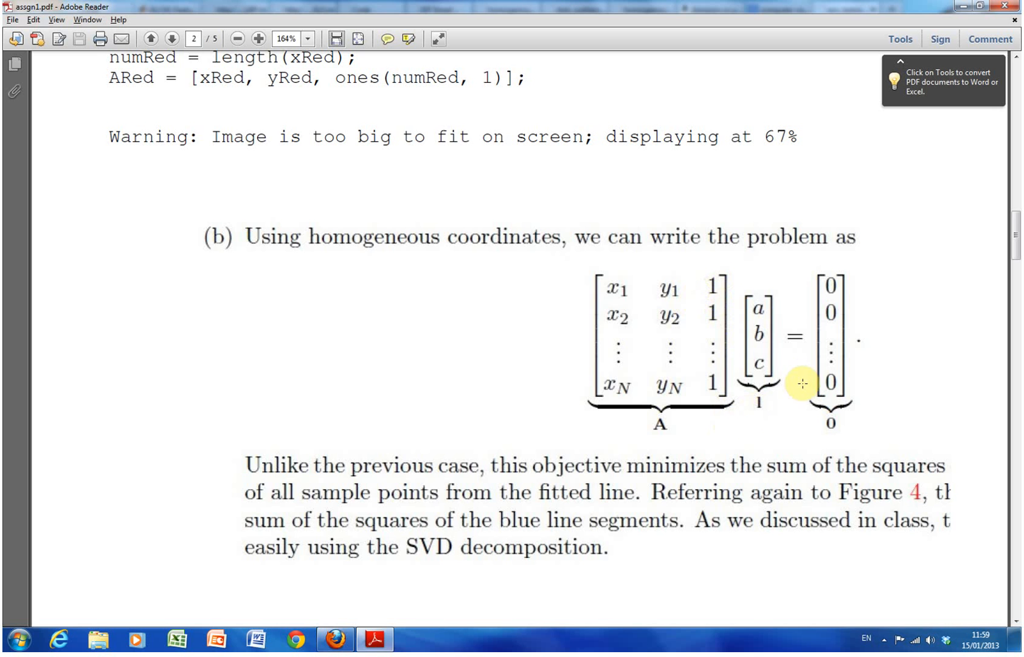
mouse_move(833, 326)
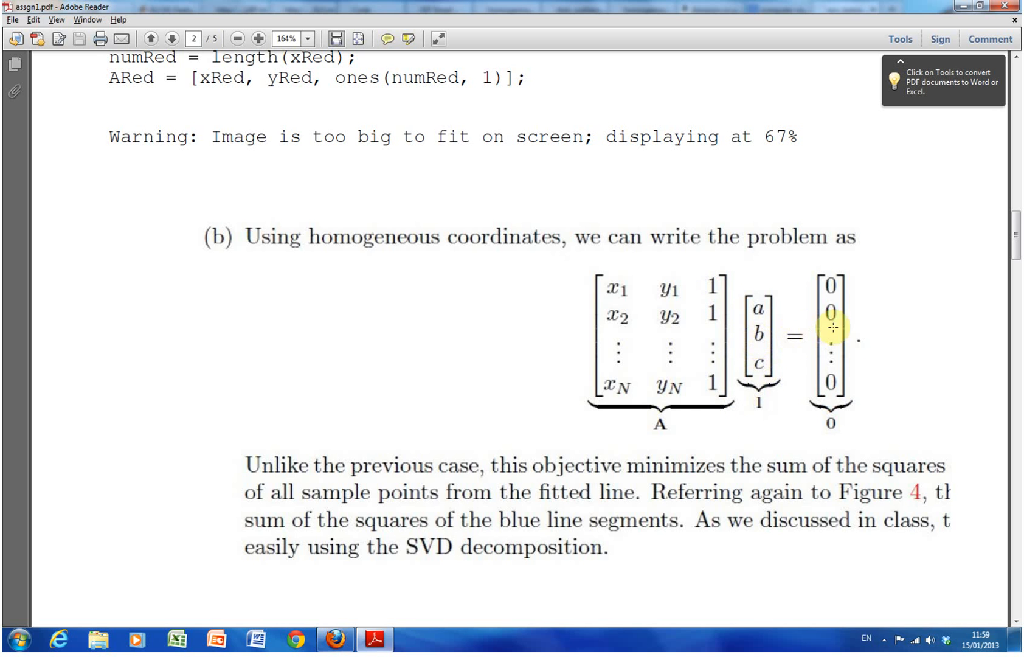
mouse_move(1012, 253)
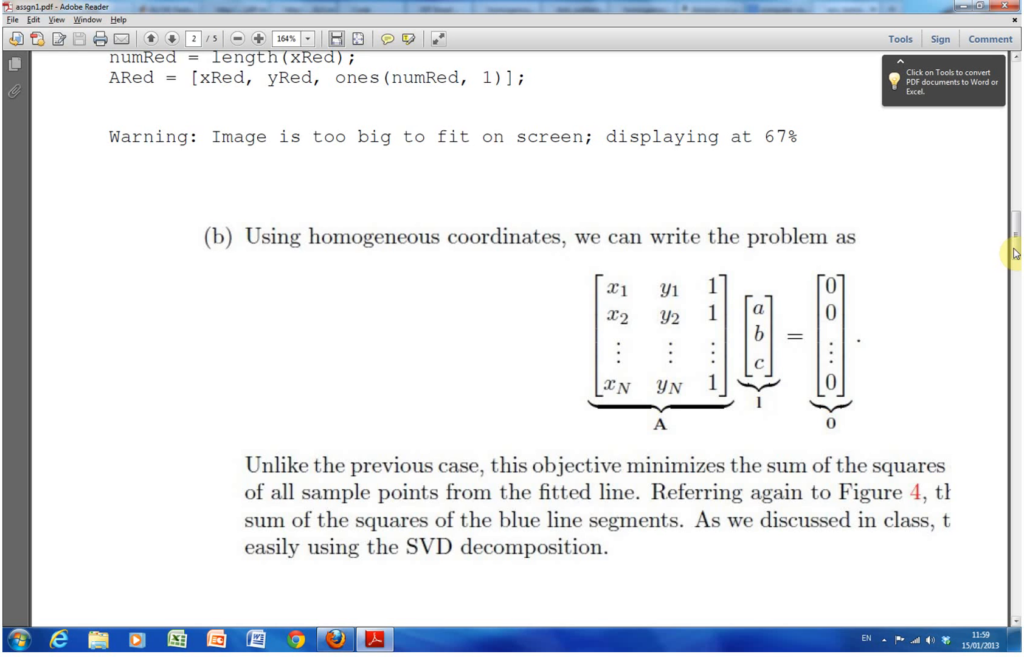
- Scroll through page 3's dots image and svd line-fitting code, then back toward part (b)
scroll(down, 3)
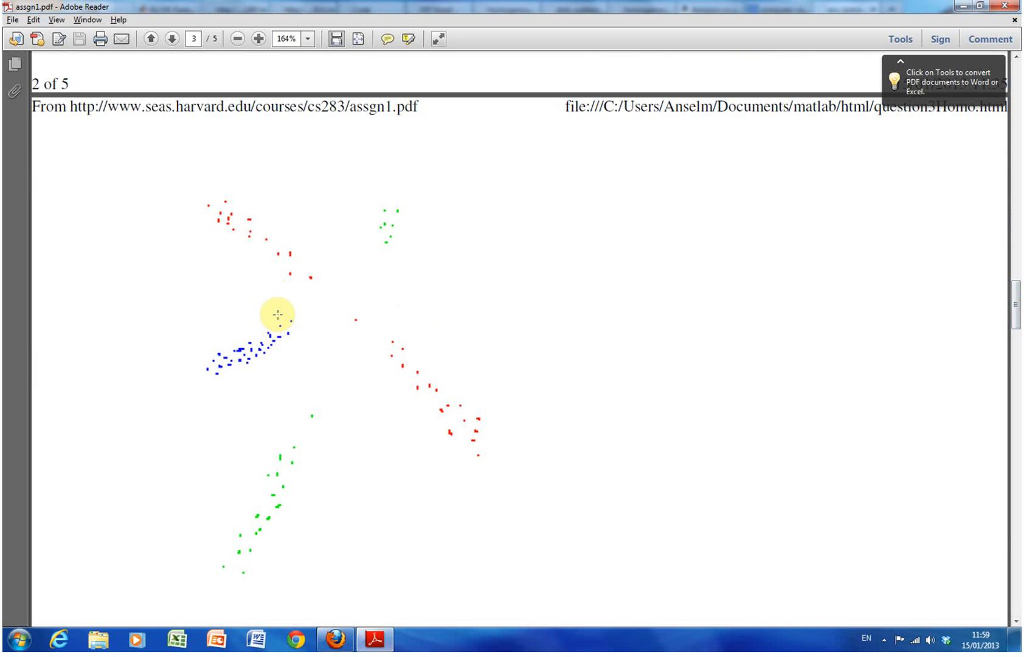
mouse_move(260, 243)
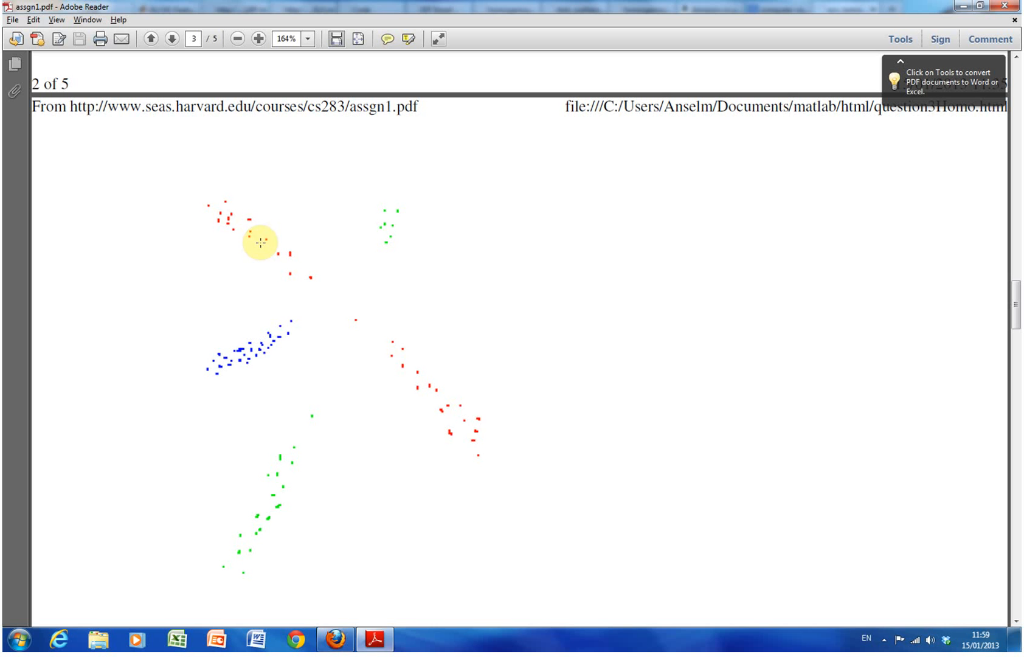
mouse_move(378, 256)
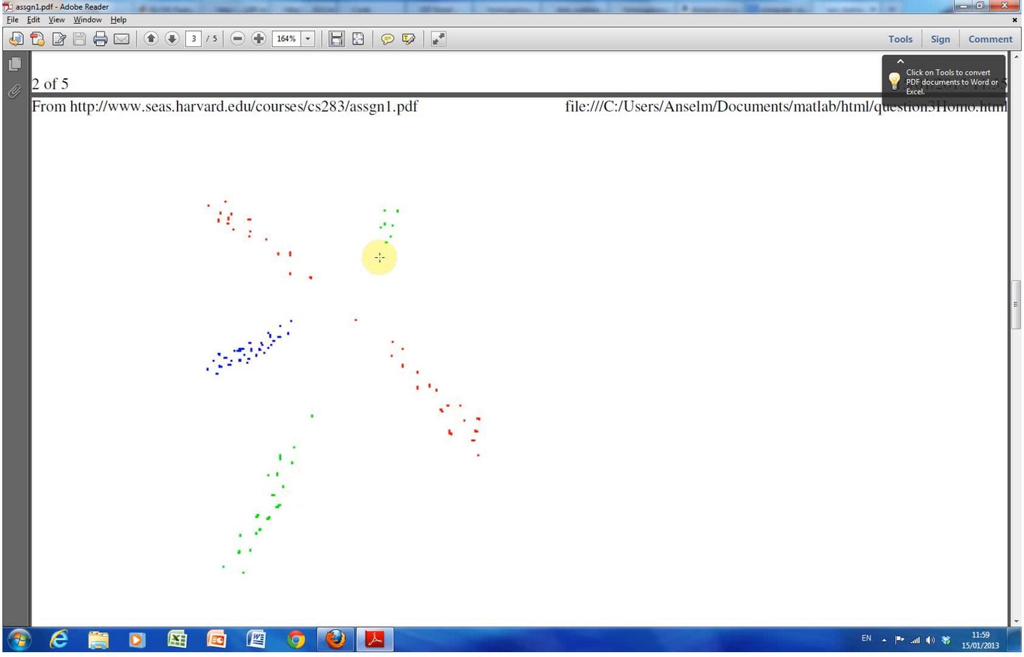
mouse_move(598, 286)
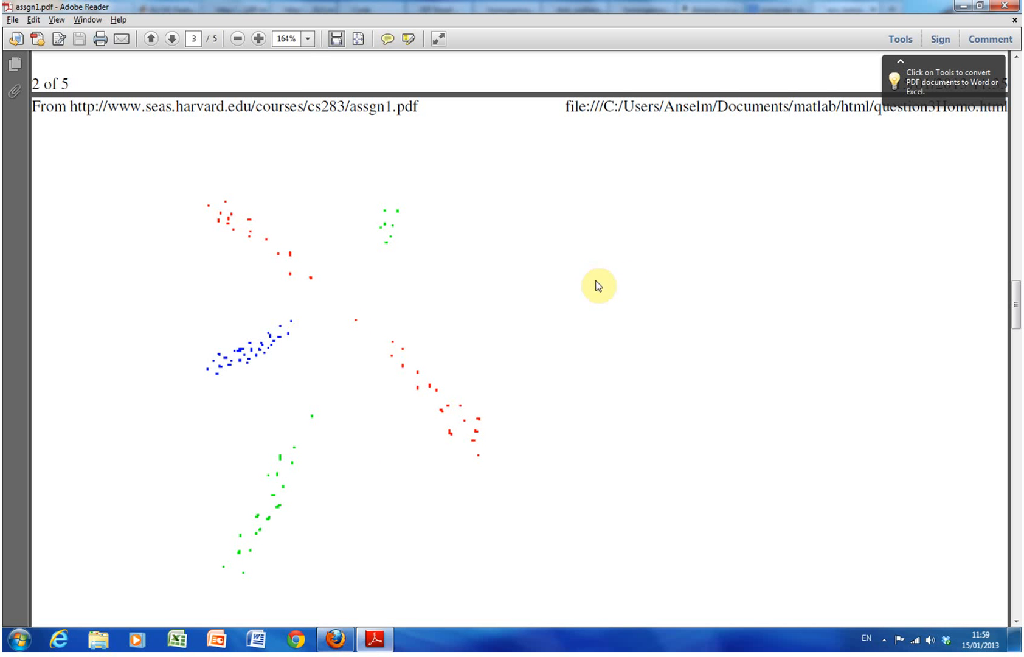
mouse_move(1017, 313)
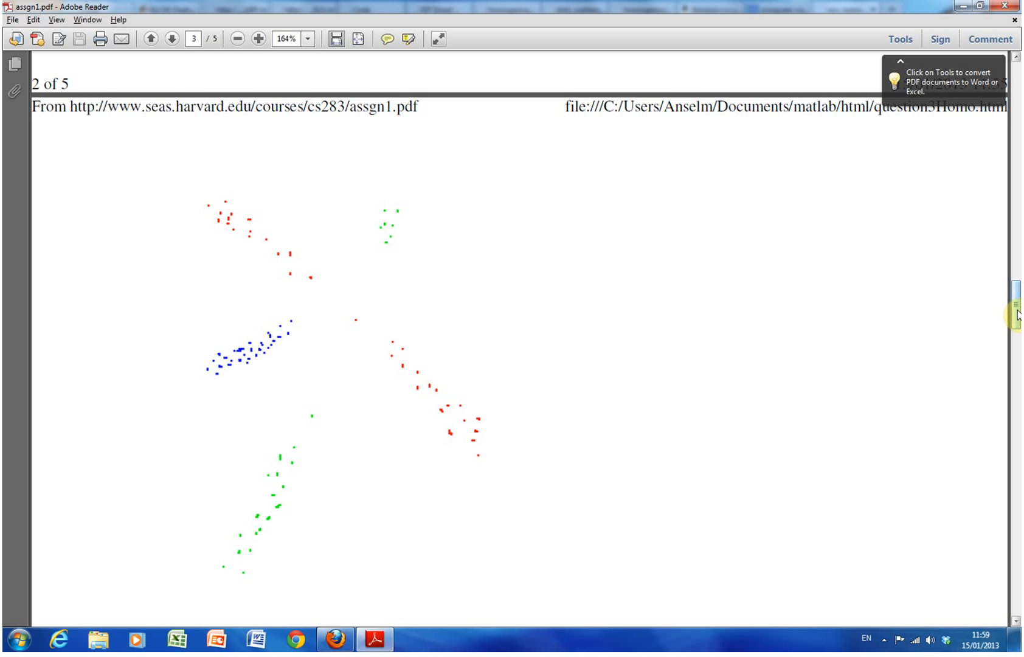
scroll(down, 3)
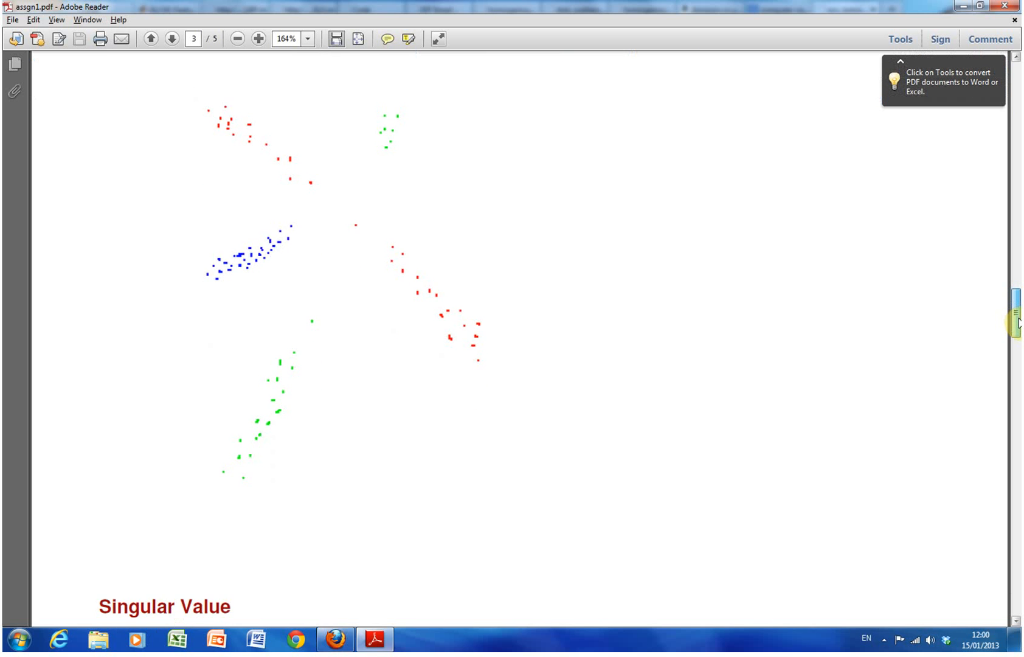
scroll(down, 3)
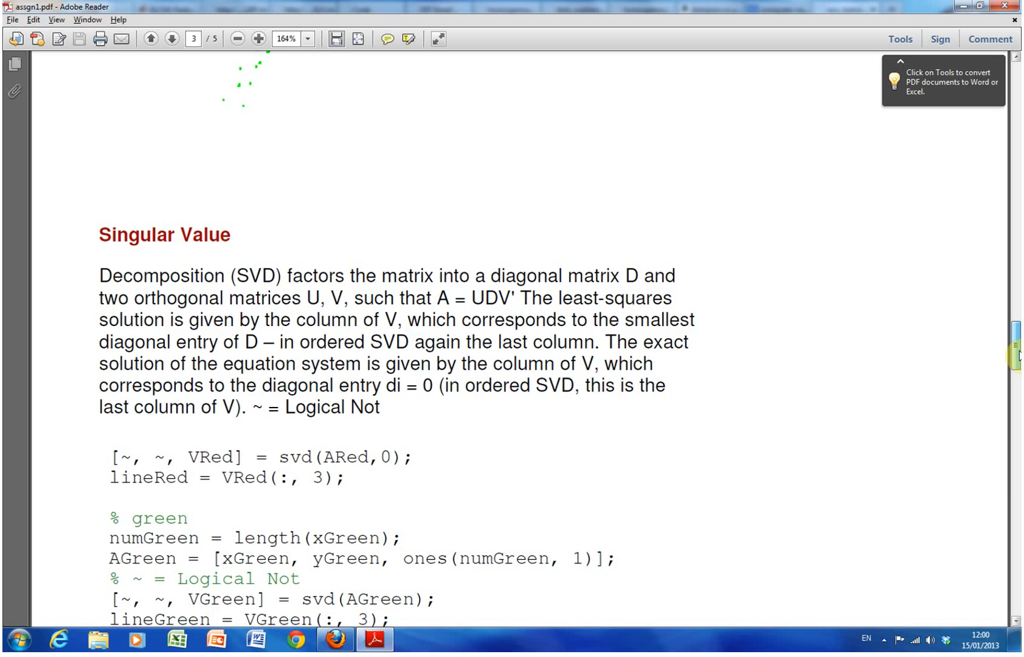
scroll(up, 3)
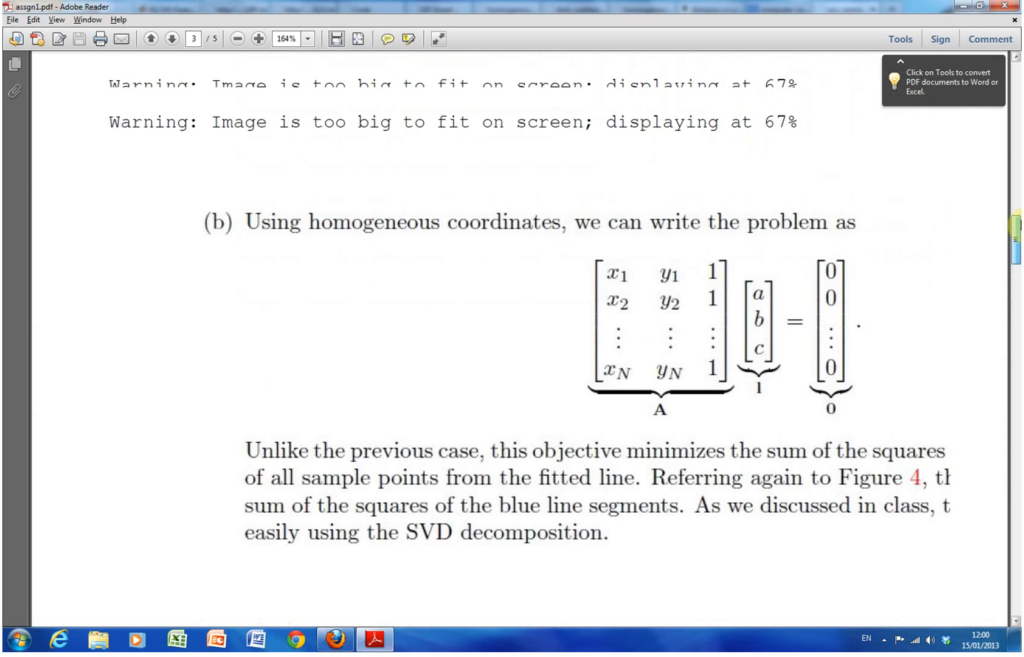
- Clear the red-condition highlight and settle on the indsBlue find condition on page 2
click(151, 39)
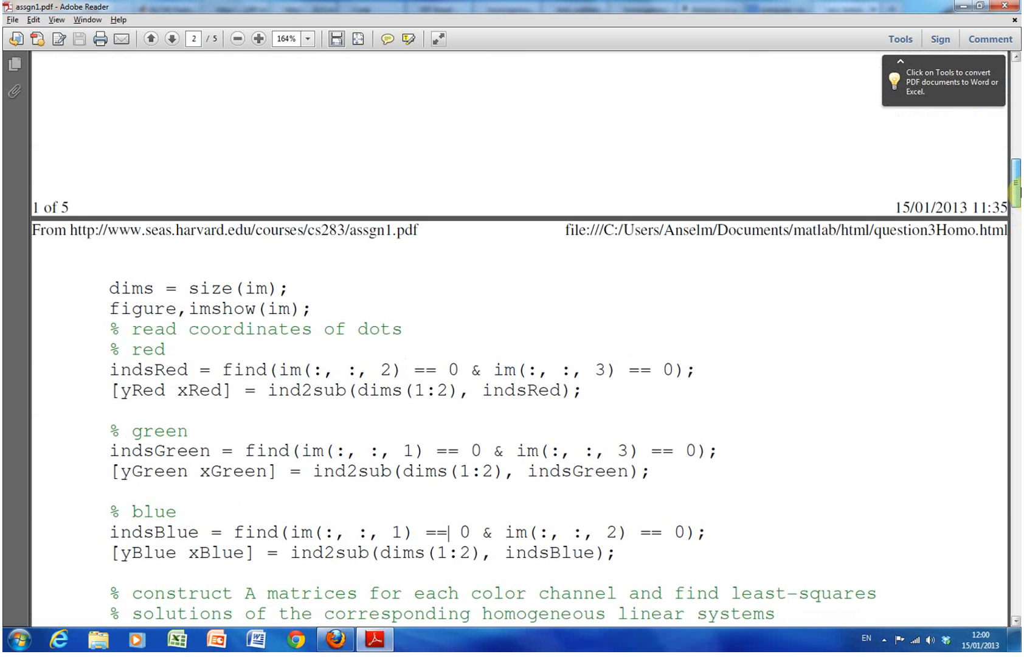
scroll(up, 3)
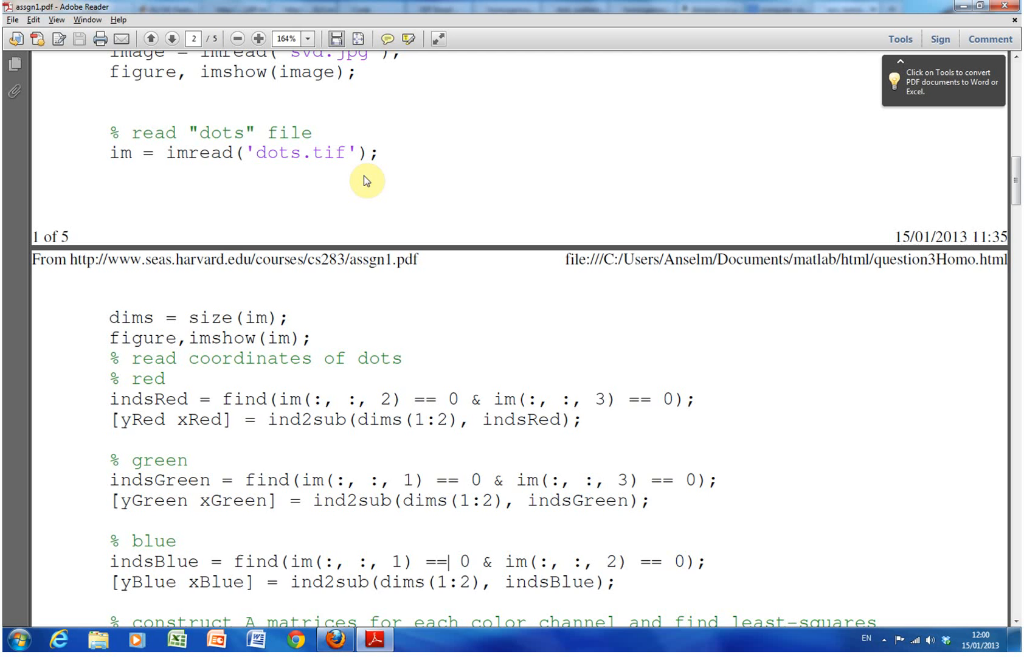
scroll(down, 3)
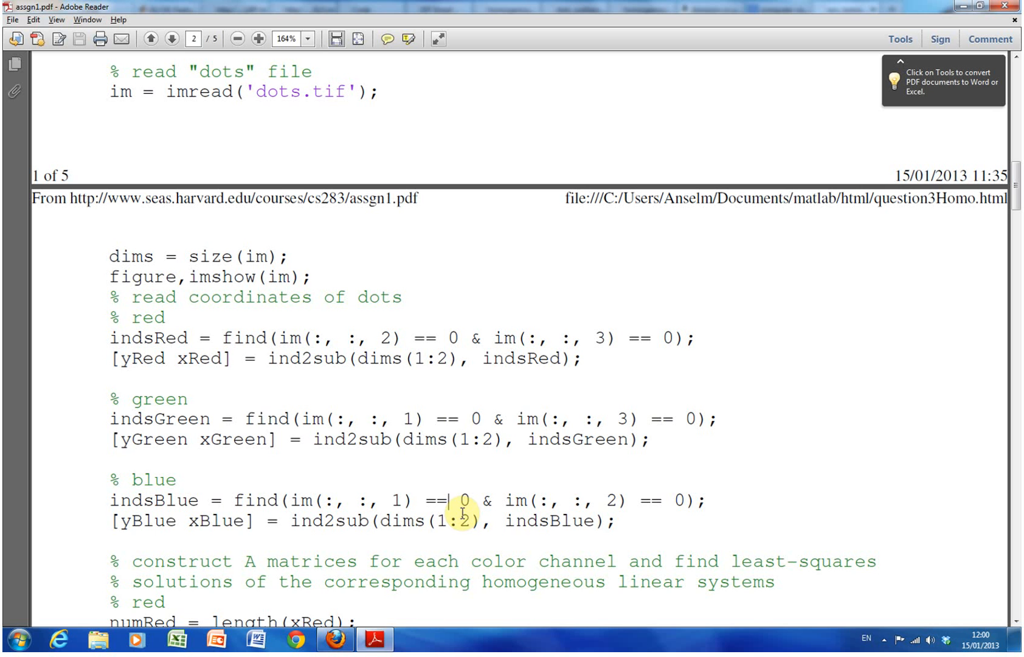
mouse_move(470, 399)
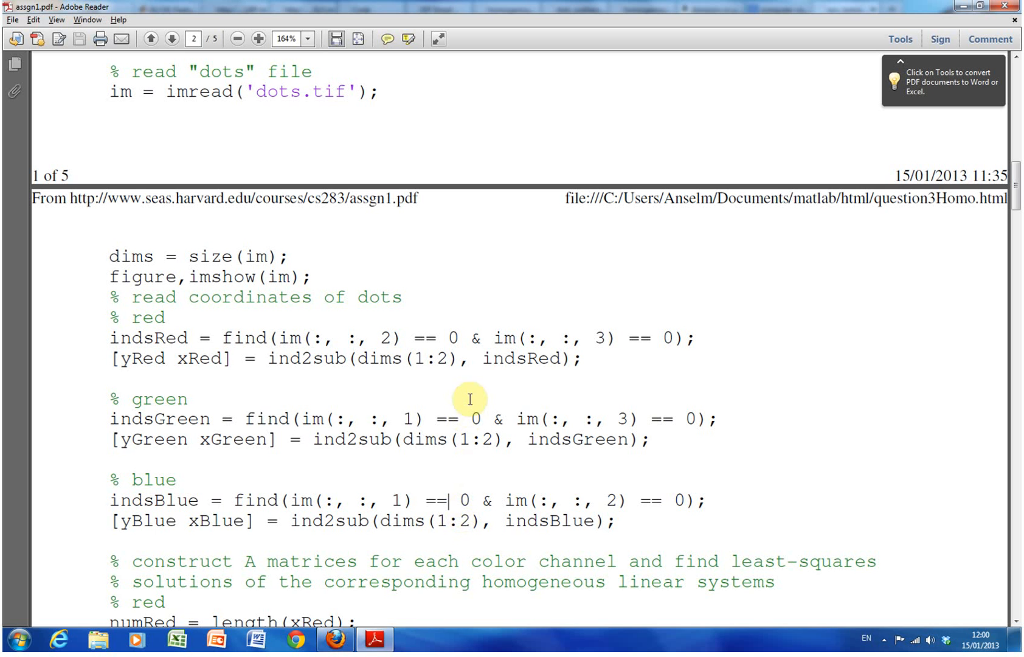
mouse_move(484, 339)
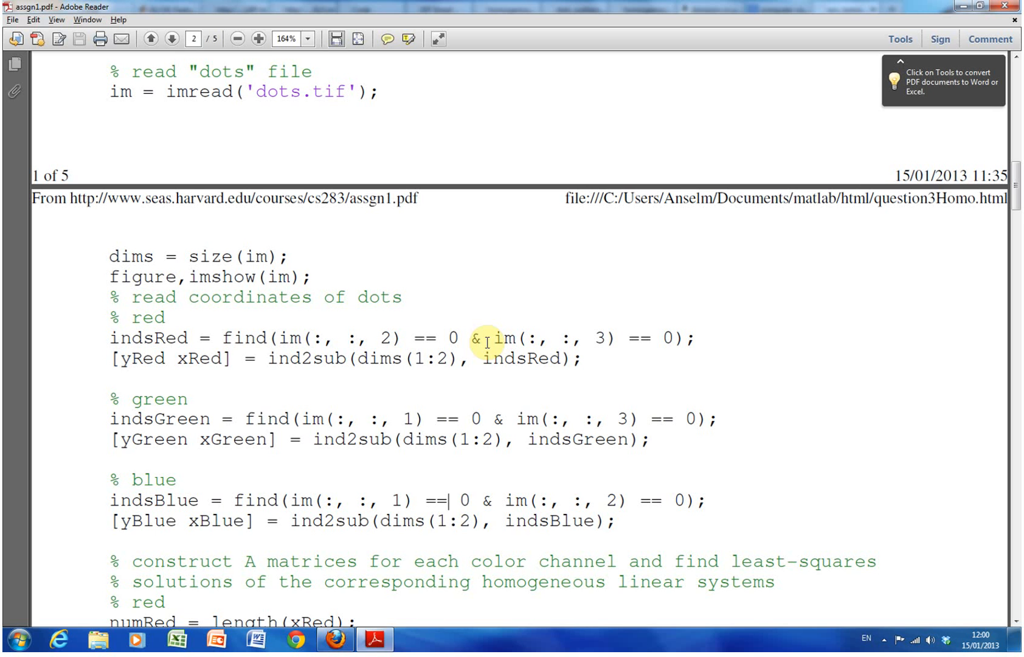
mouse_move(486, 366)
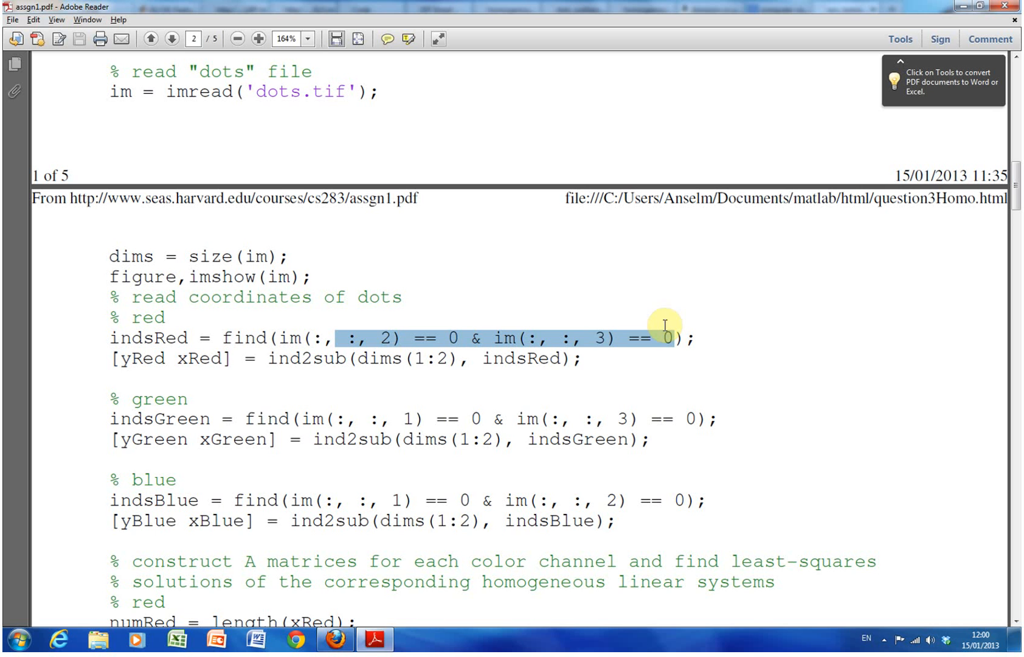
mouse_move(581, 346)
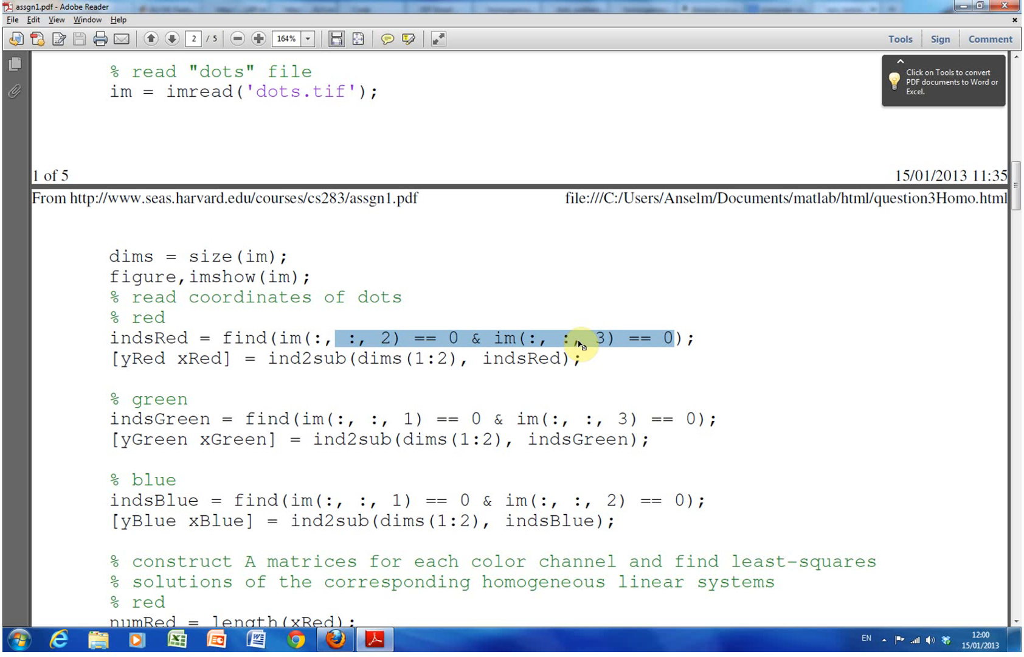
mouse_move(368, 349)
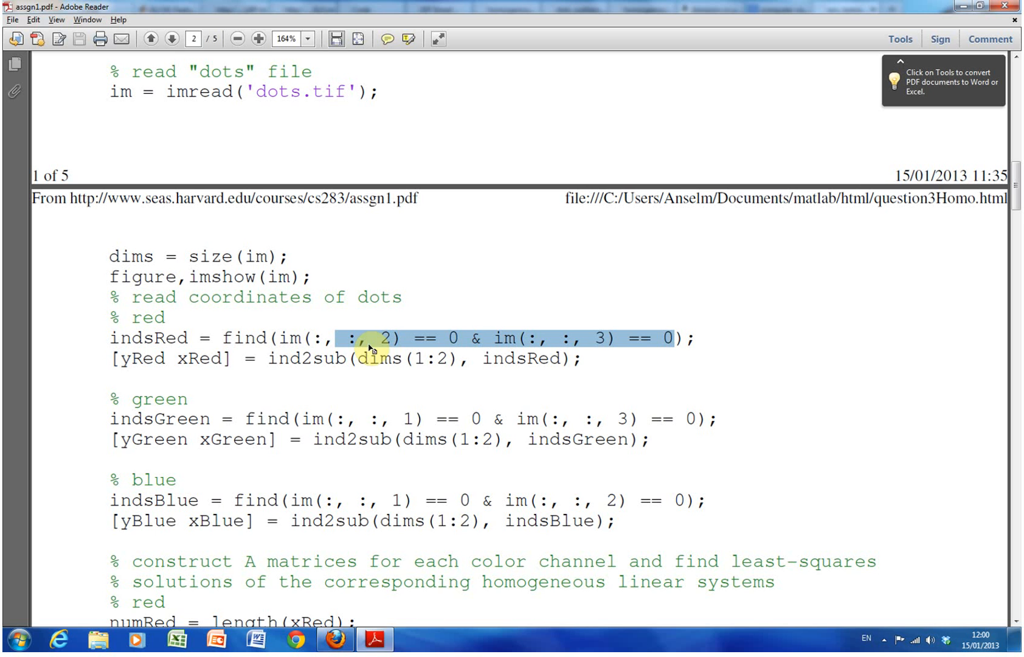
mouse_move(376, 348)
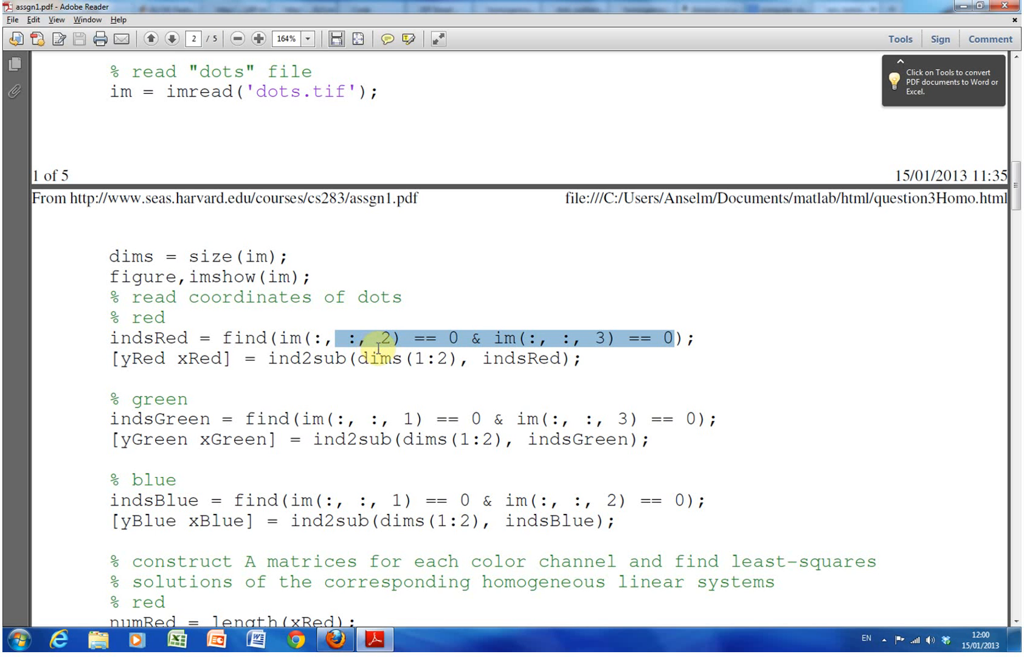
click(443, 418)
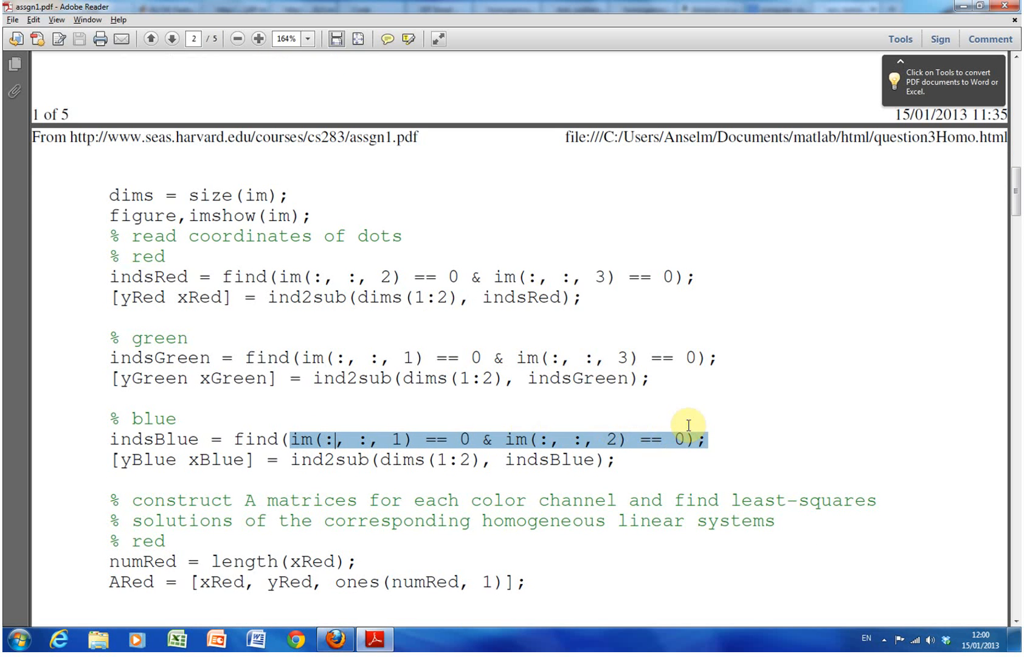
mouse_move(672, 385)
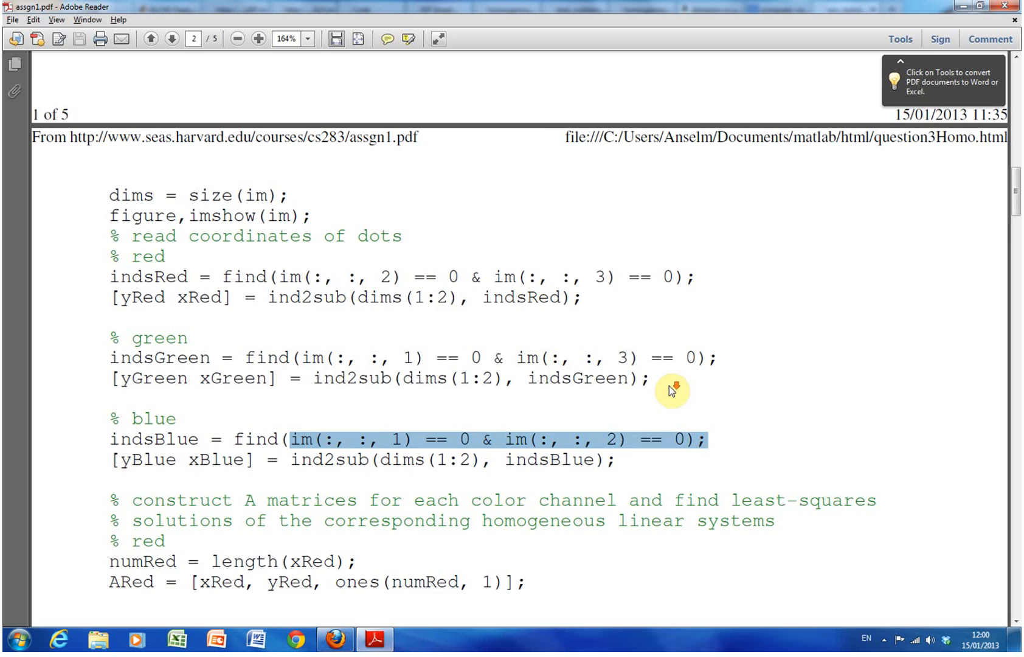
- Scroll to page 3's SVD explanation and mark VGreen in the green svd line-fitting code
scroll(down, 3)
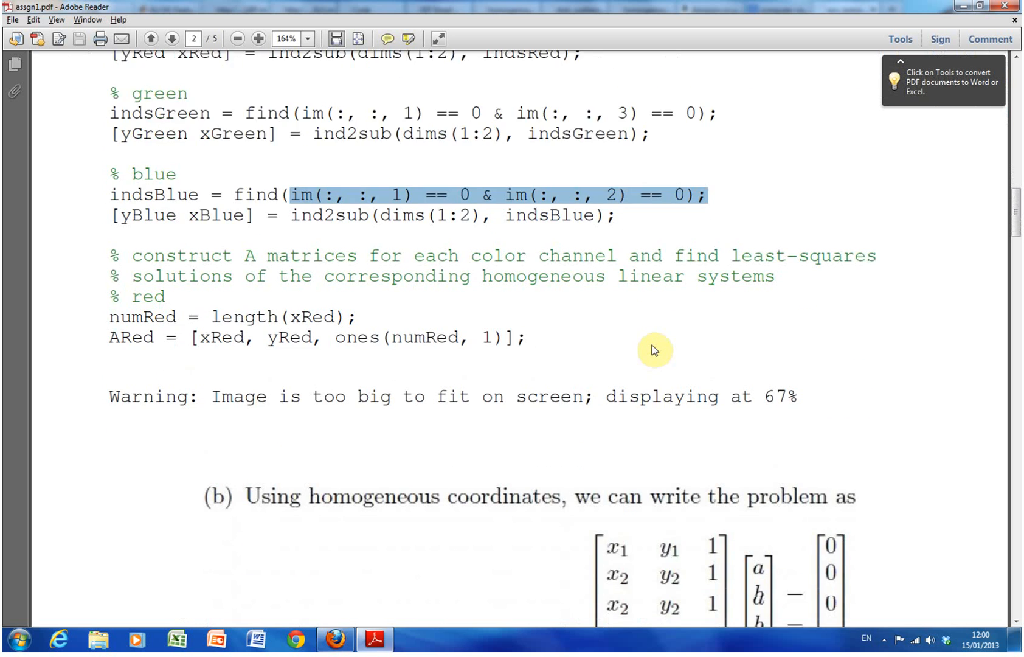
scroll(down, 3)
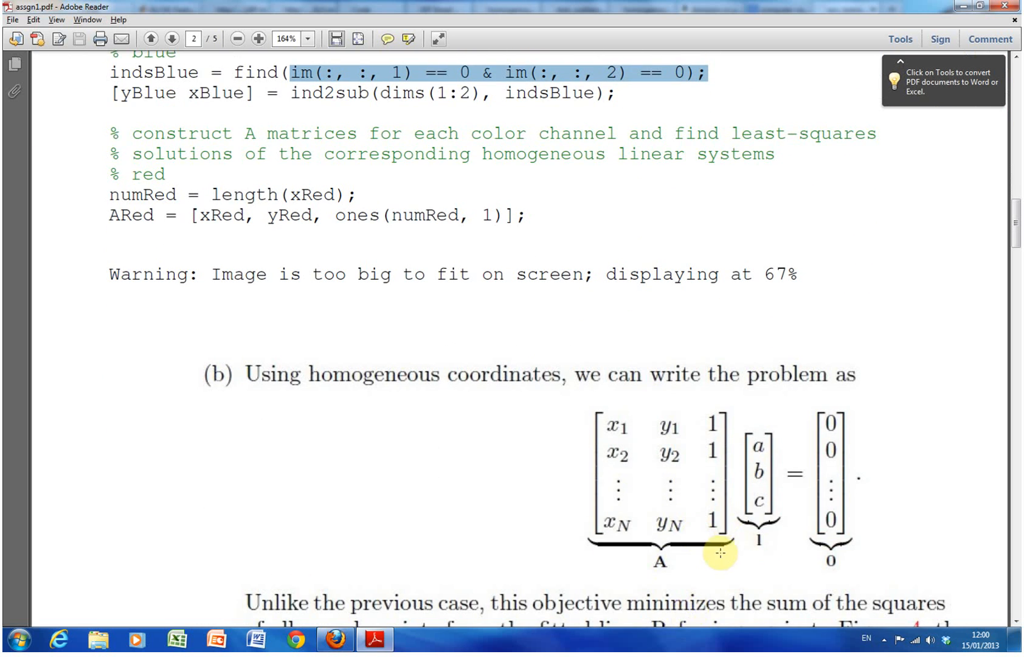
scroll(down, 3)
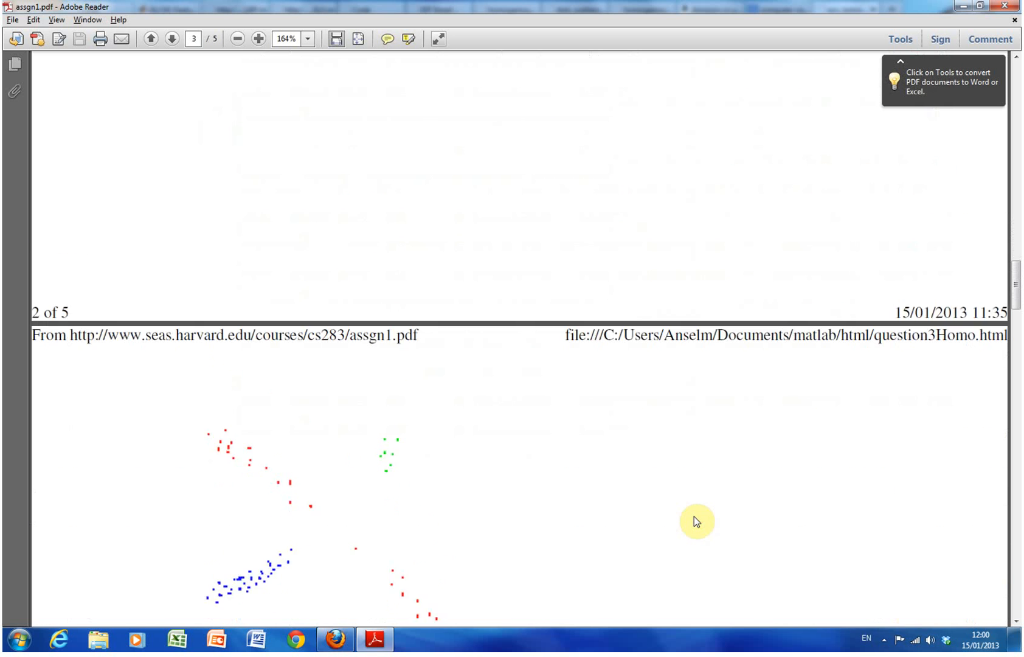
scroll(down, 3)
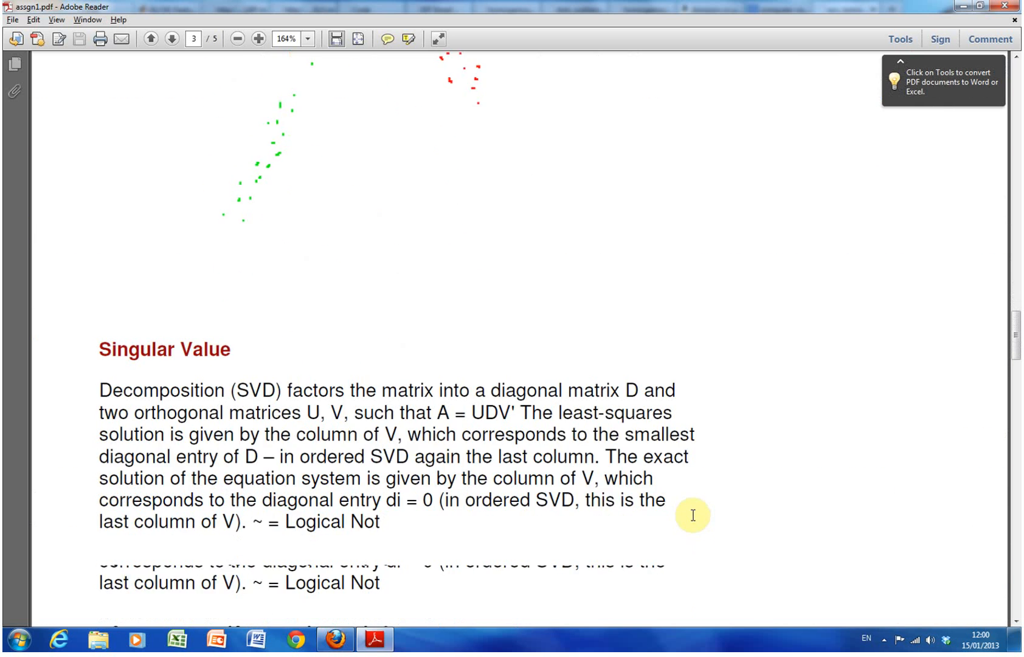
scroll(down, 3)
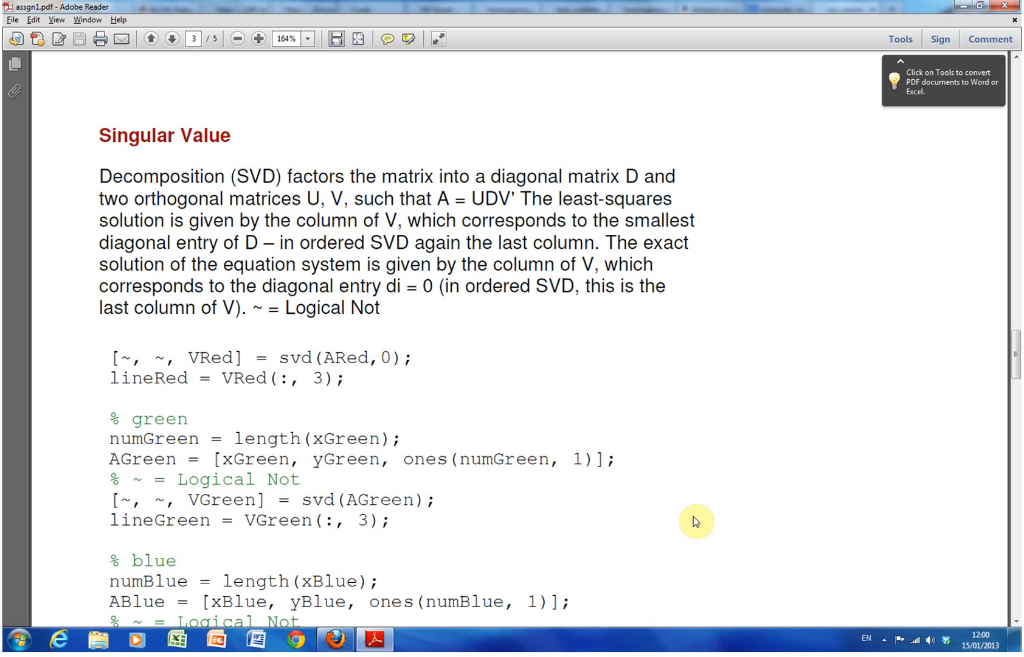
mouse_move(190, 467)
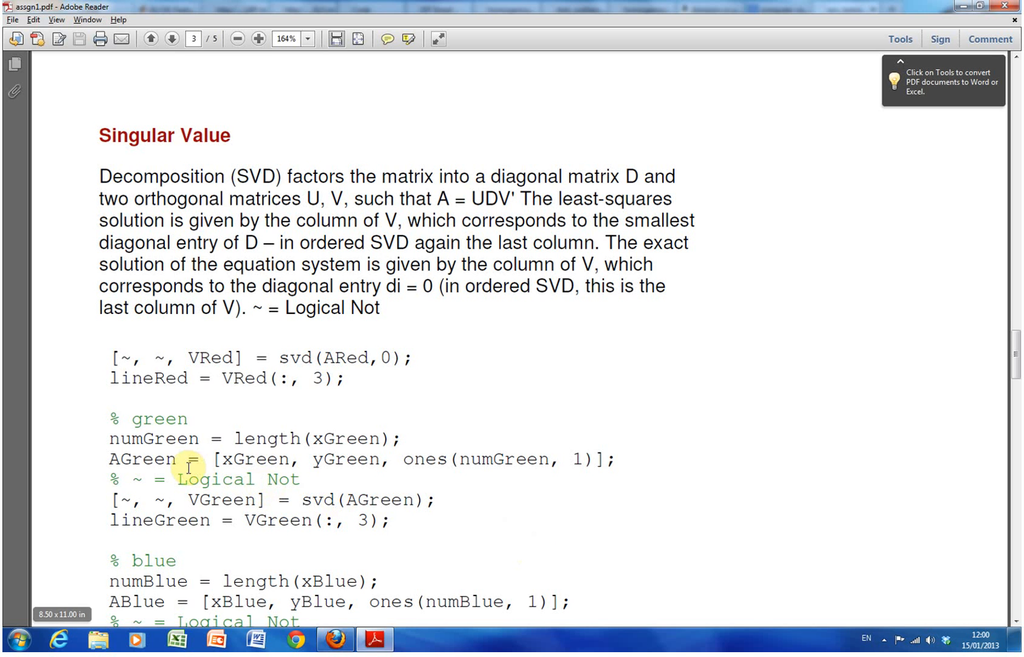
mouse_move(238, 454)
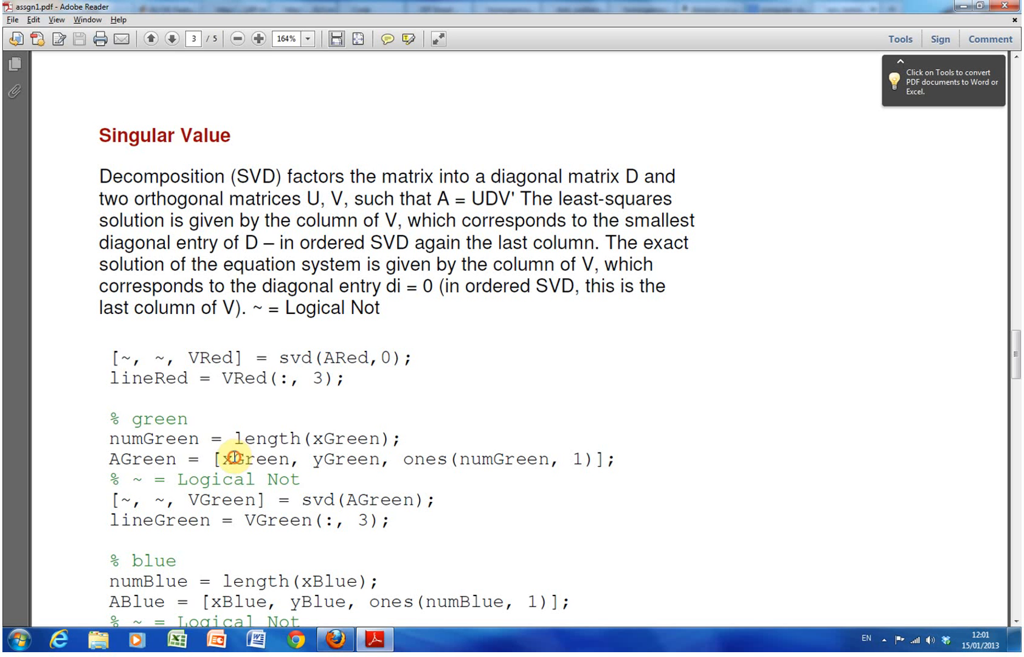
mouse_move(448, 459)
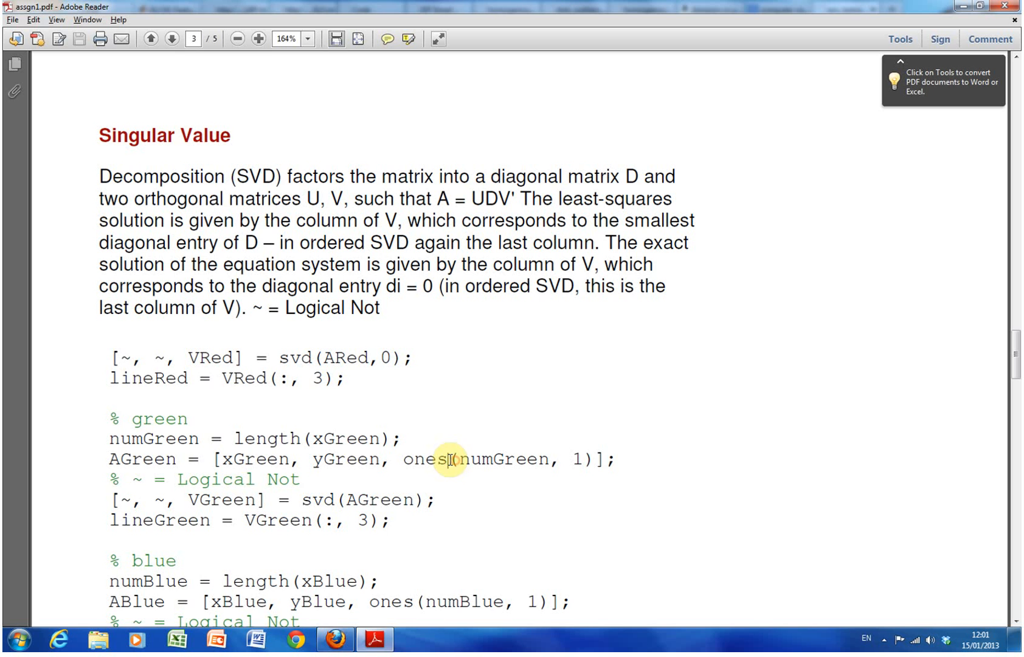
mouse_move(357, 458)
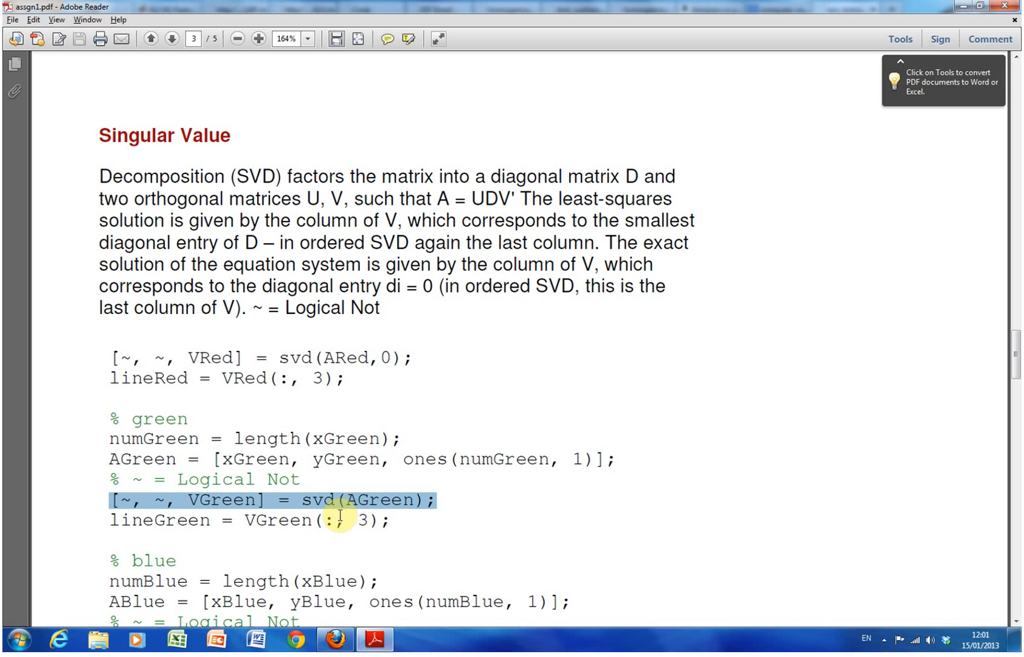
mouse_move(391, 402)
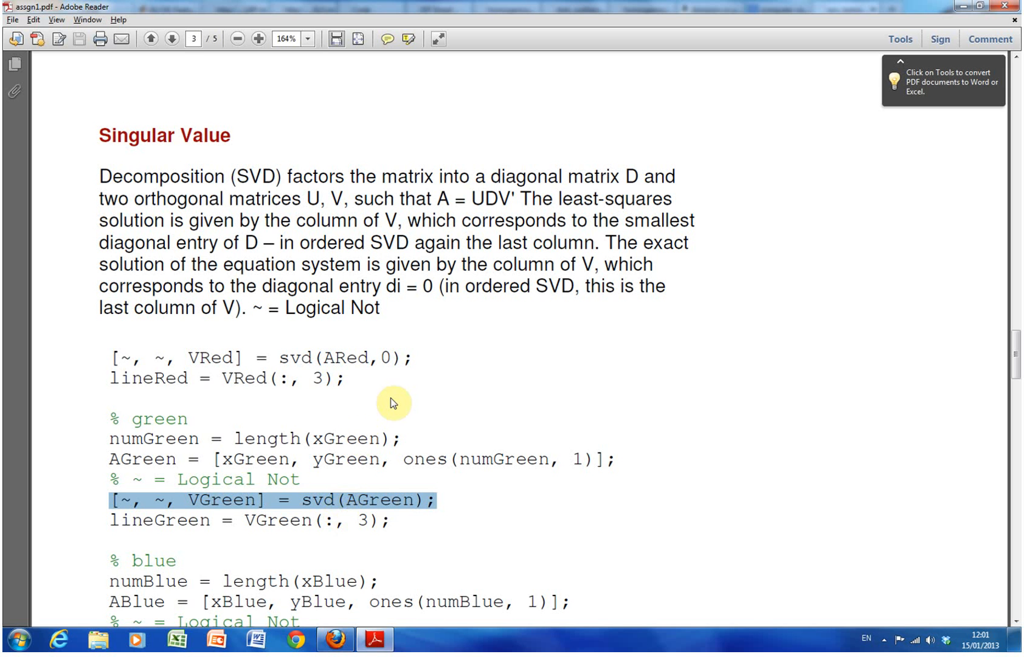
mouse_move(391, 311)
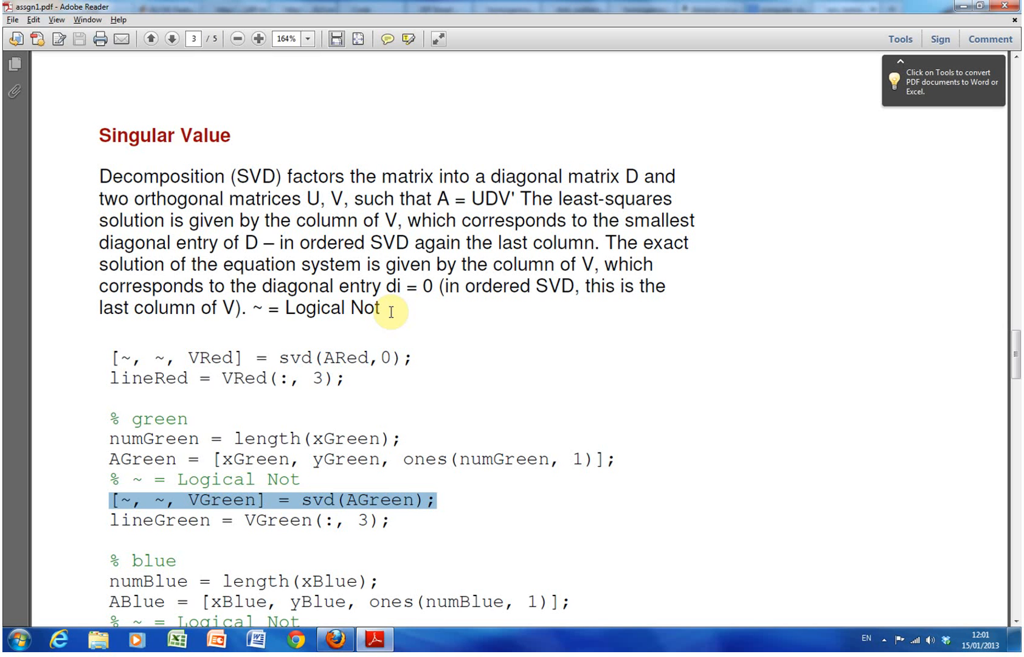
mouse_move(480, 197)
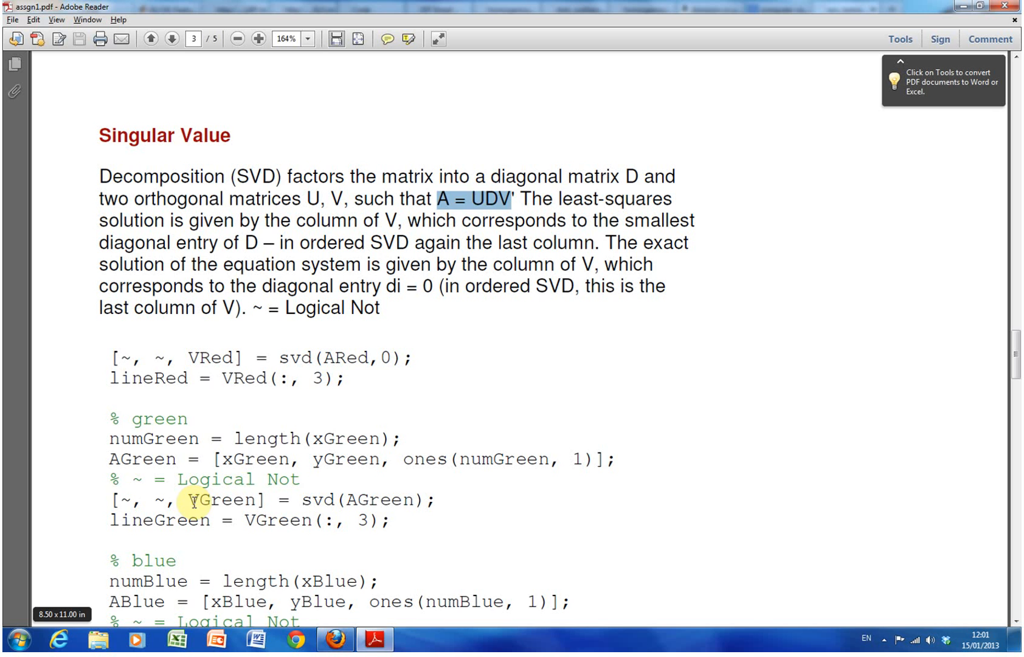
double_click(225, 499)
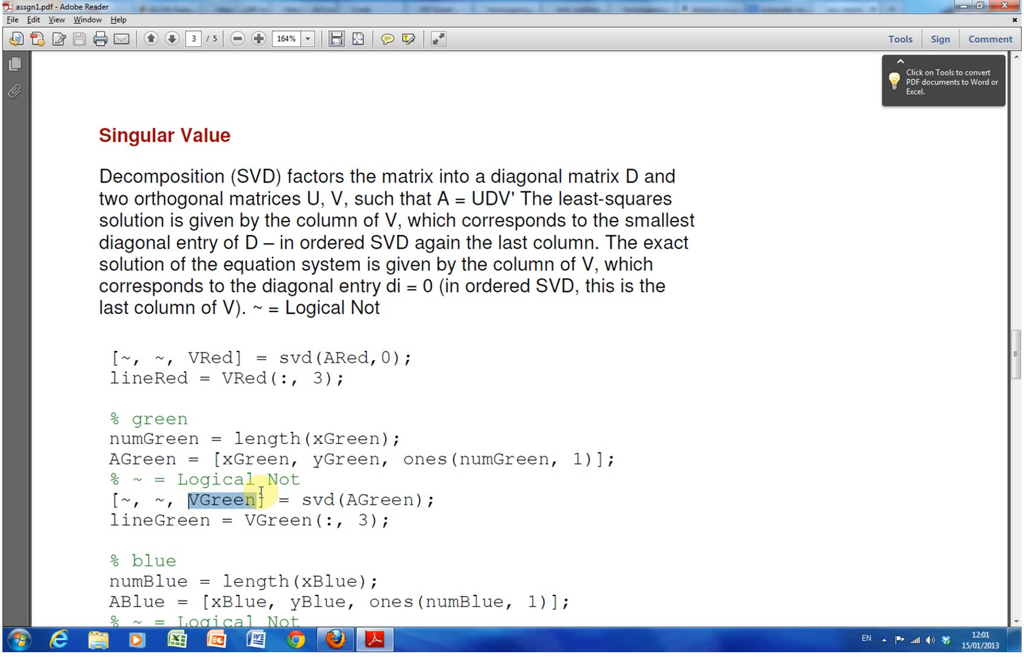
mouse_move(386, 466)
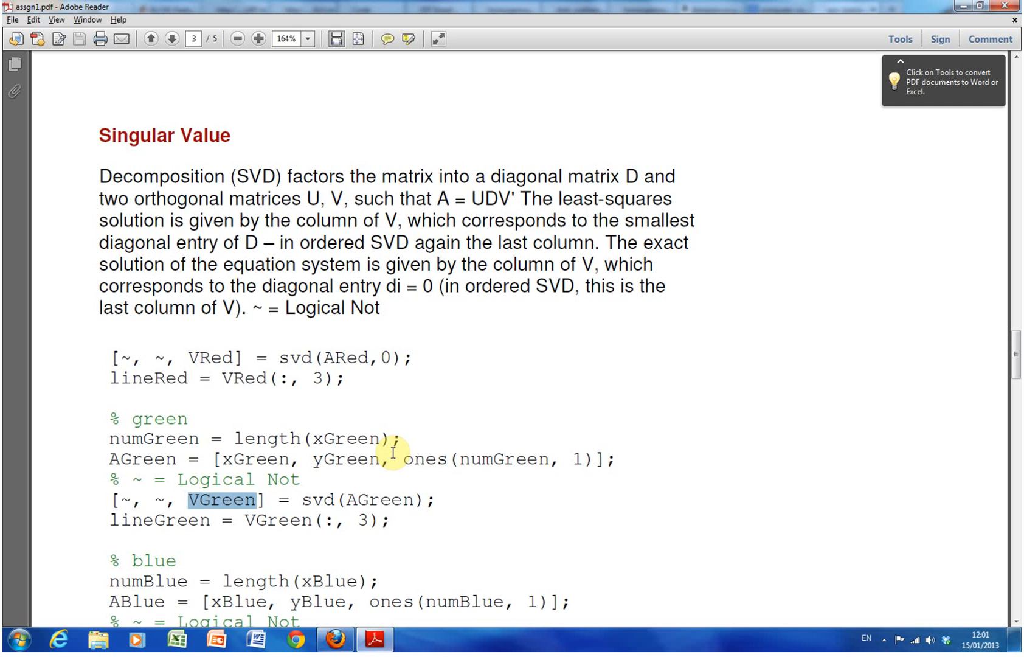
scroll(down, 3)
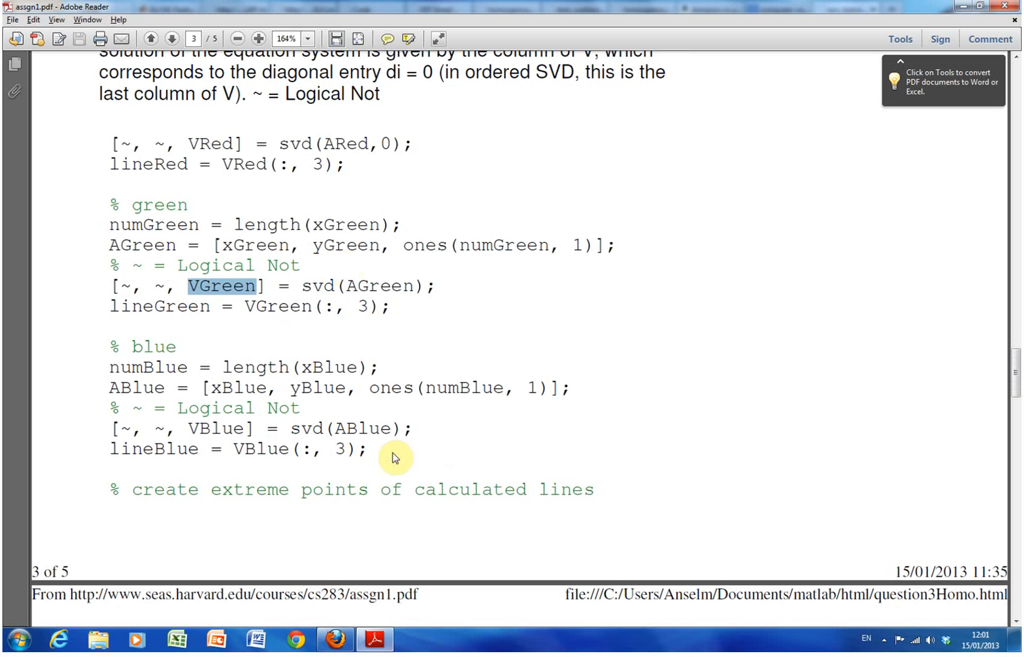
mouse_move(381, 262)
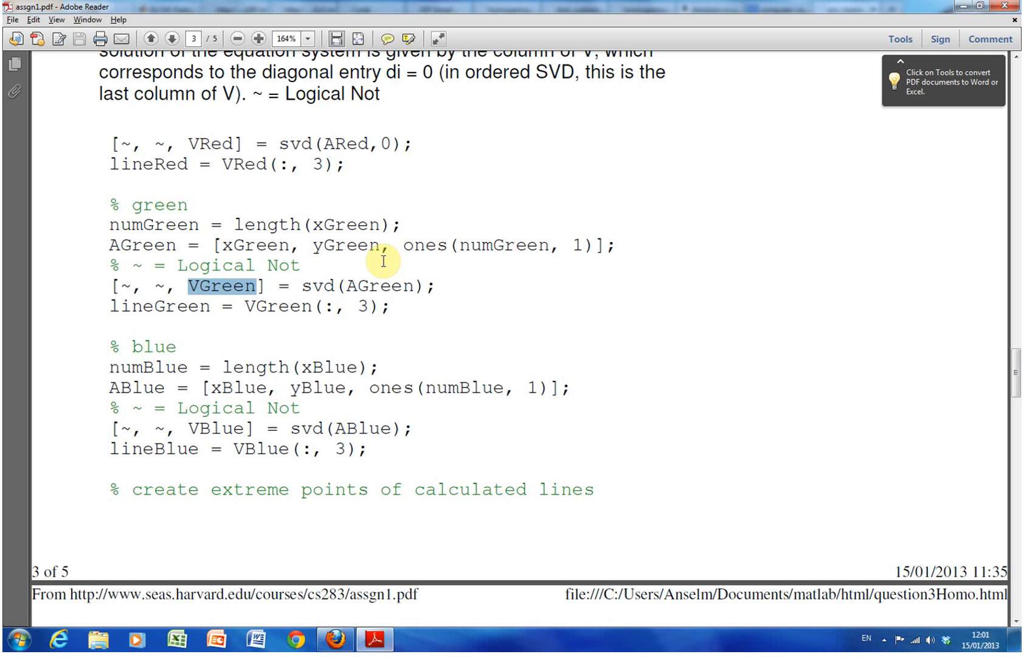
scroll(down, 3)
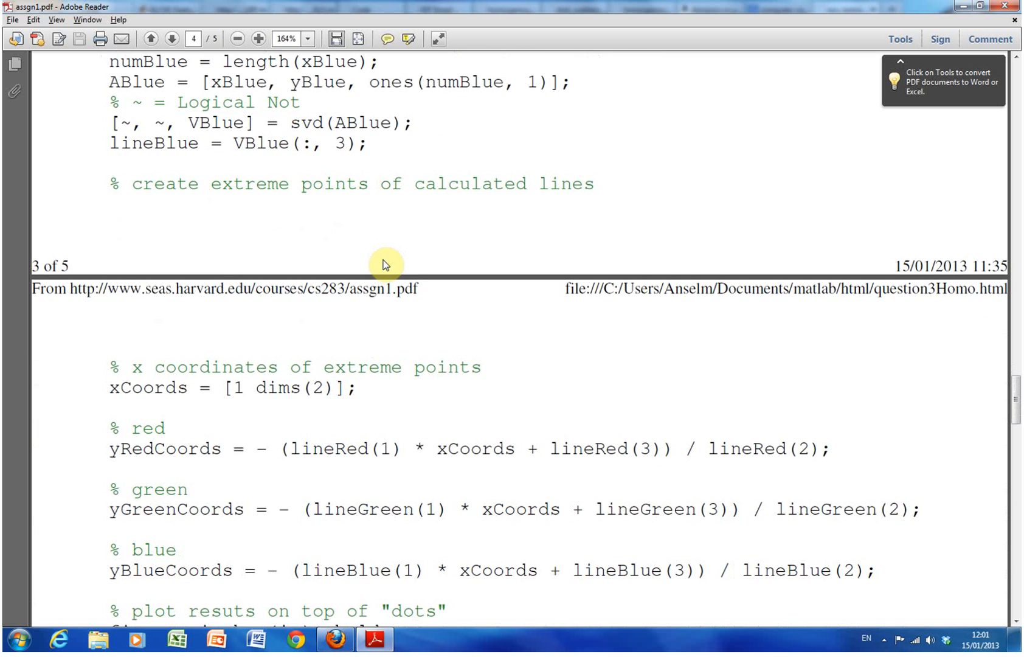
scroll(down, 3)
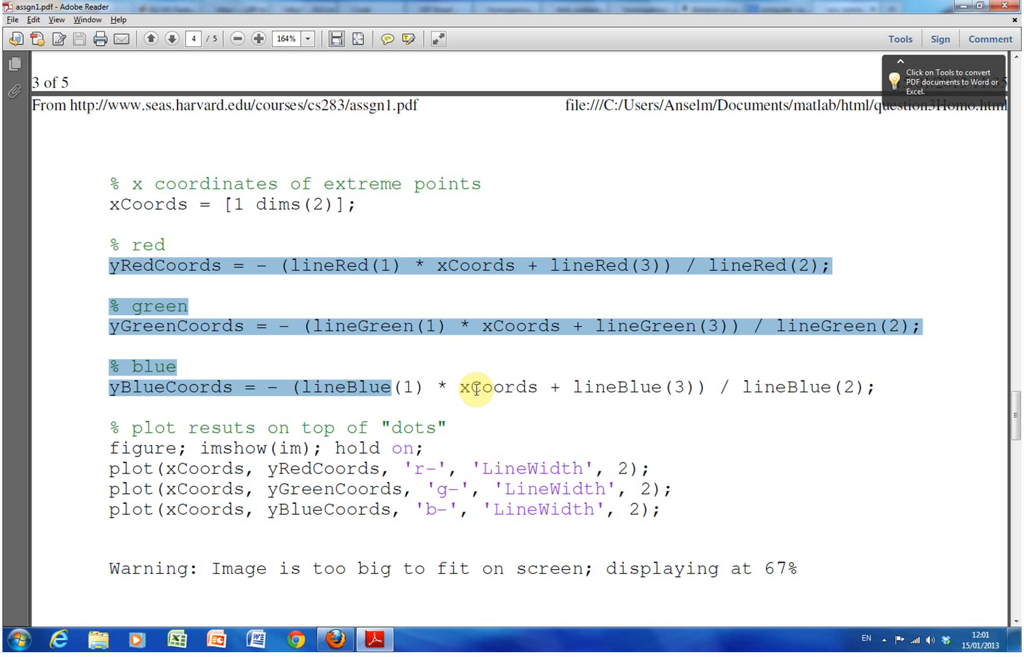
mouse_move(864, 366)
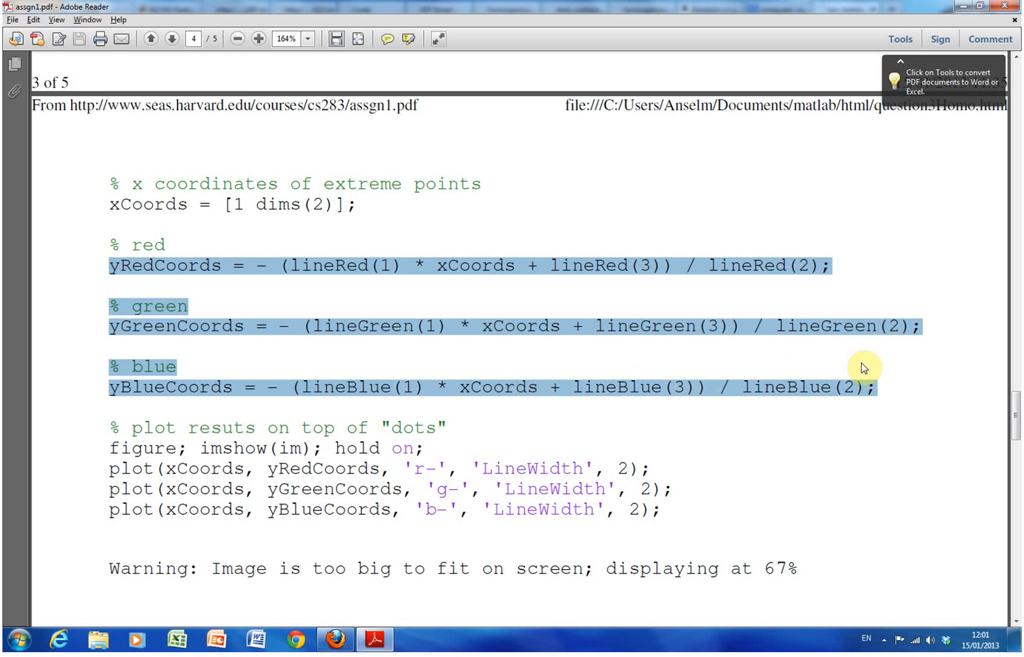
mouse_move(738, 354)
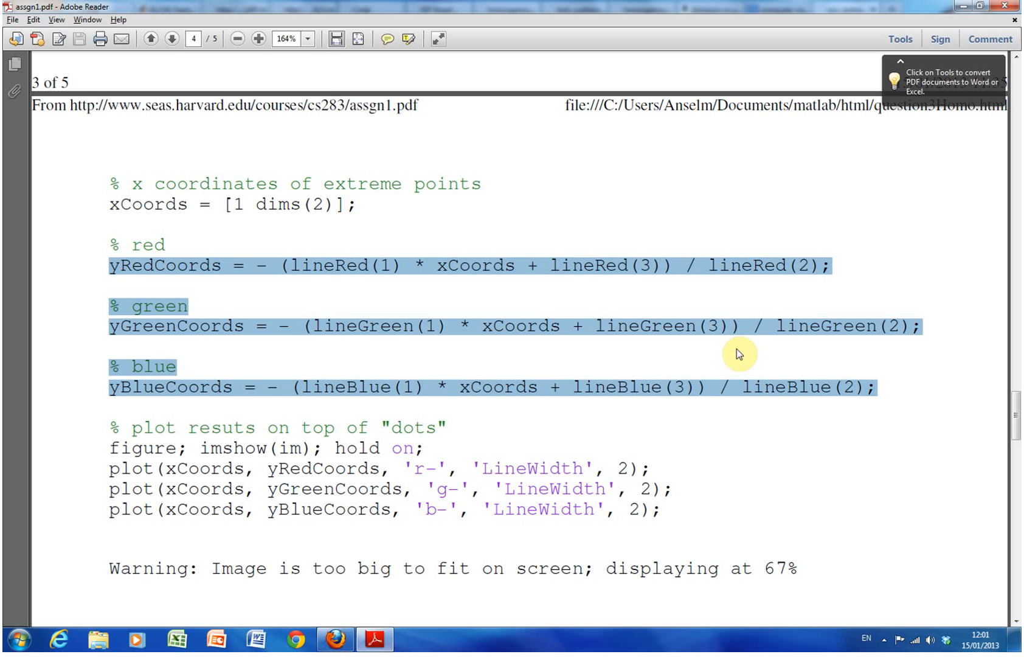
mouse_move(753, 400)
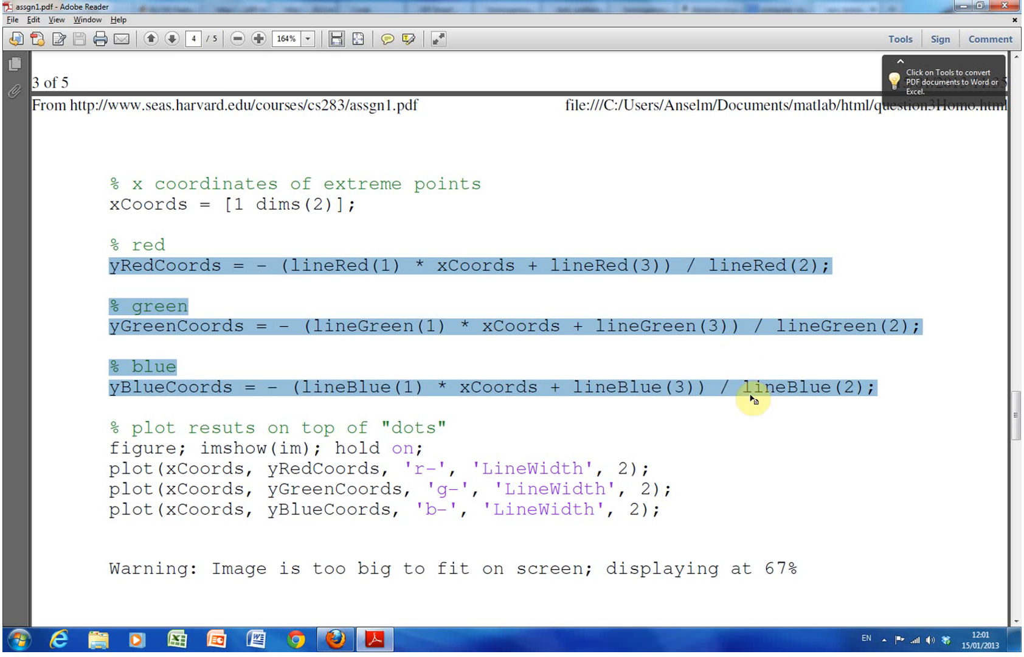
mouse_move(326, 476)
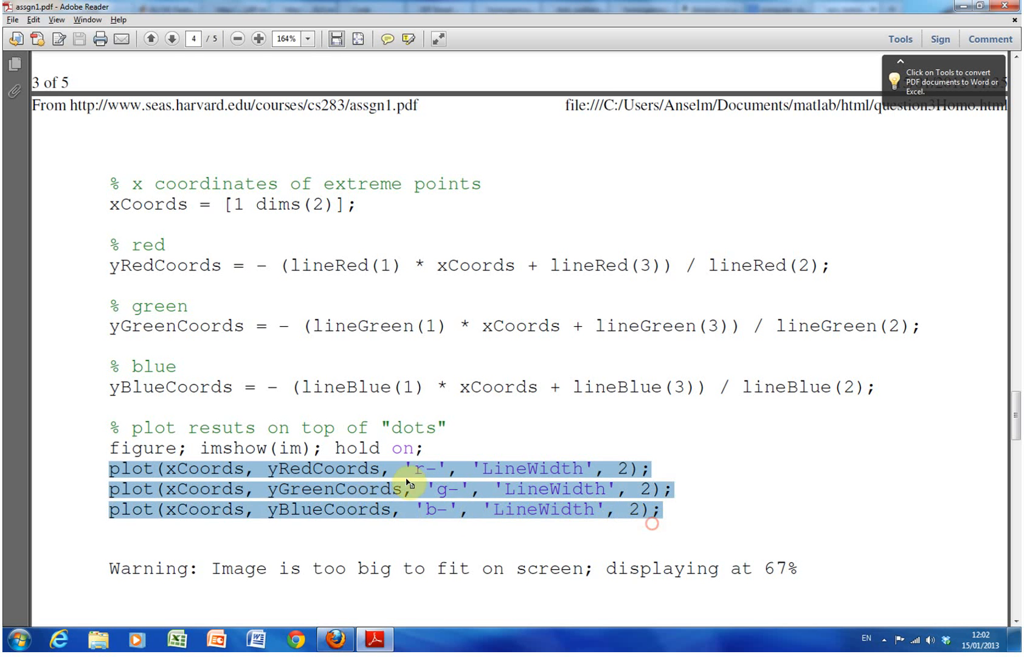
mouse_move(339, 448)
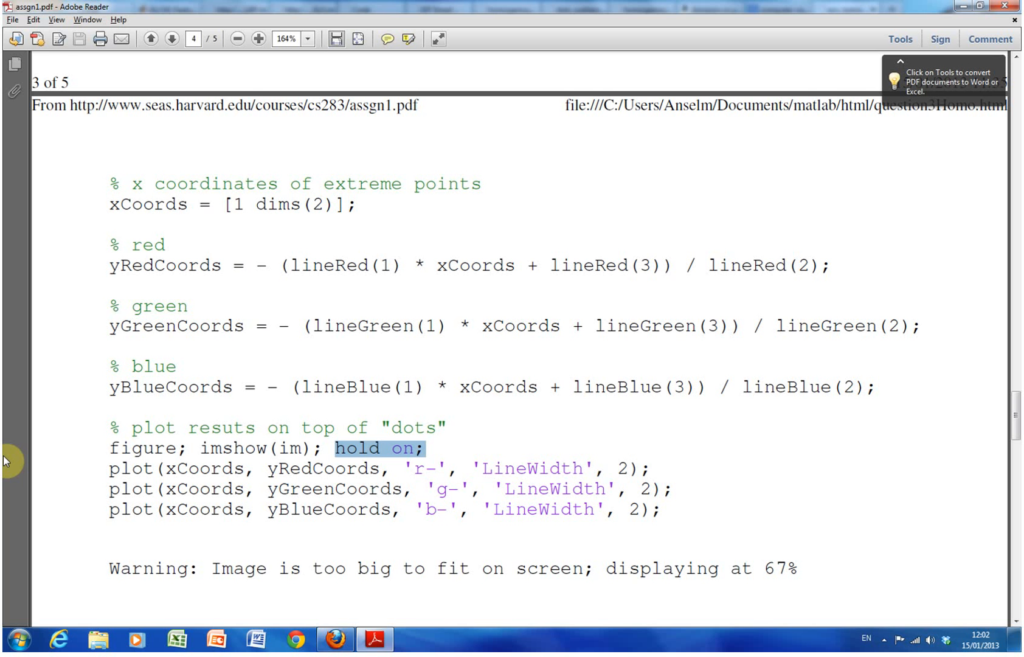
- Scroll down to the figure of fitted red, green and blue lines through their dots
scroll(down, 3)
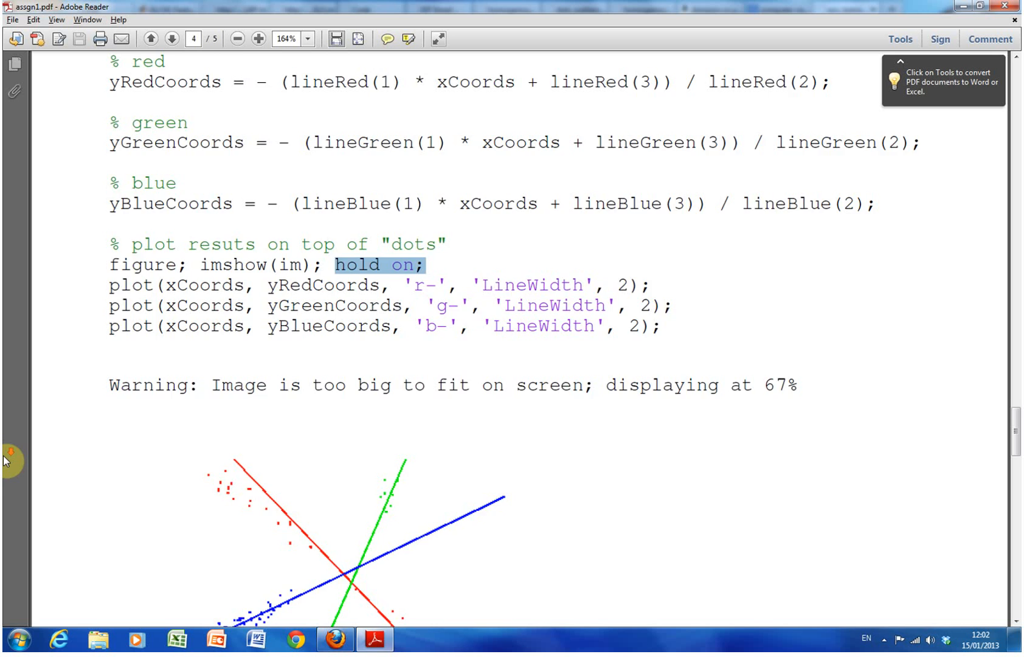
scroll(down, 3)
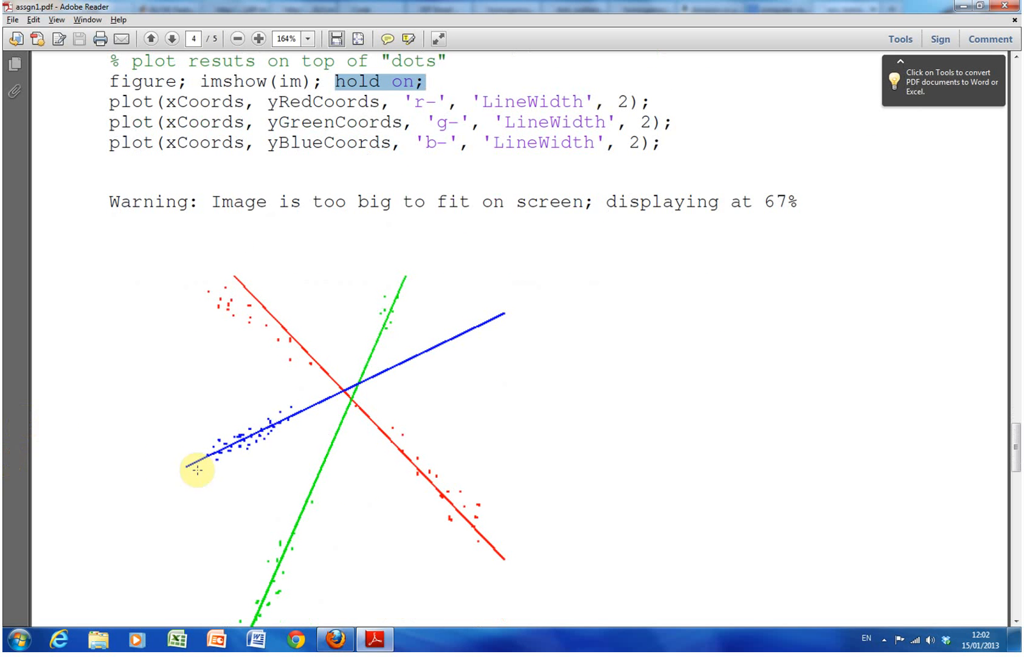
mouse_move(349, 350)
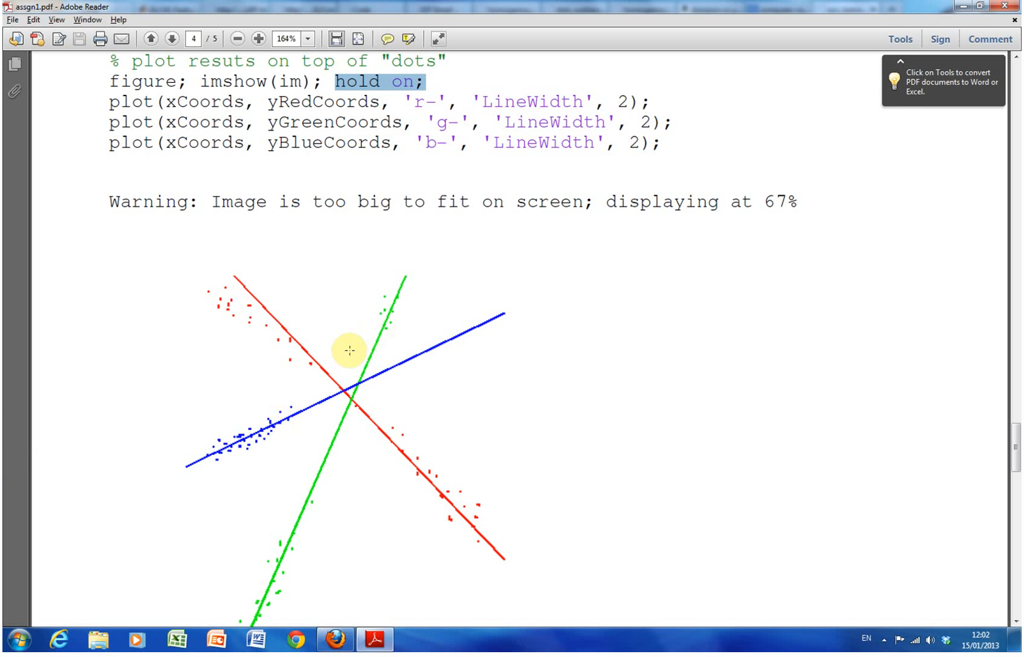
mouse_move(347, 354)
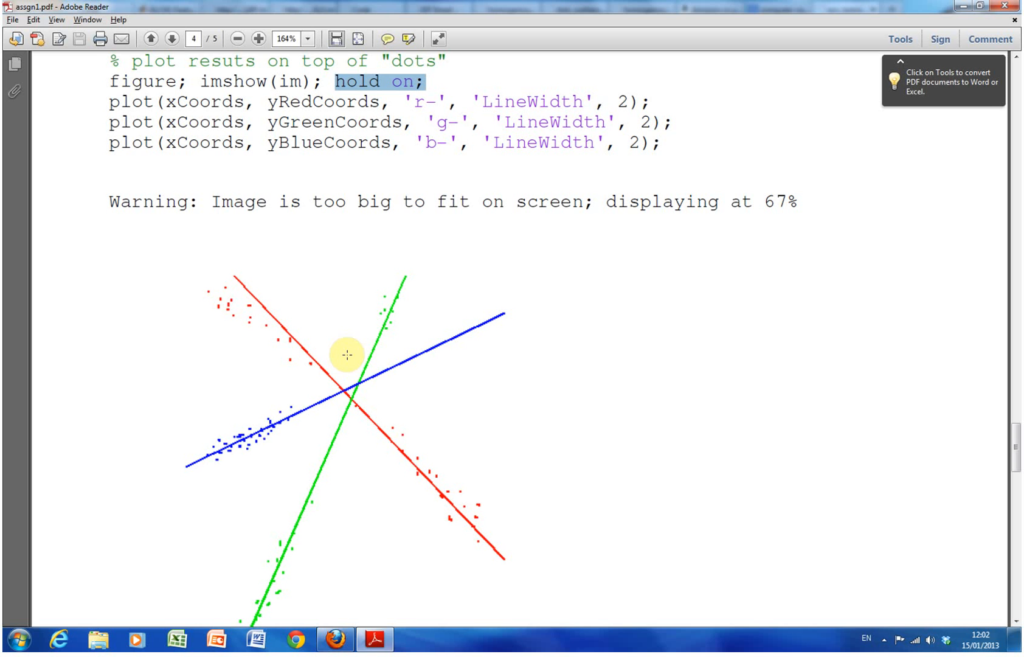
mouse_move(386, 372)
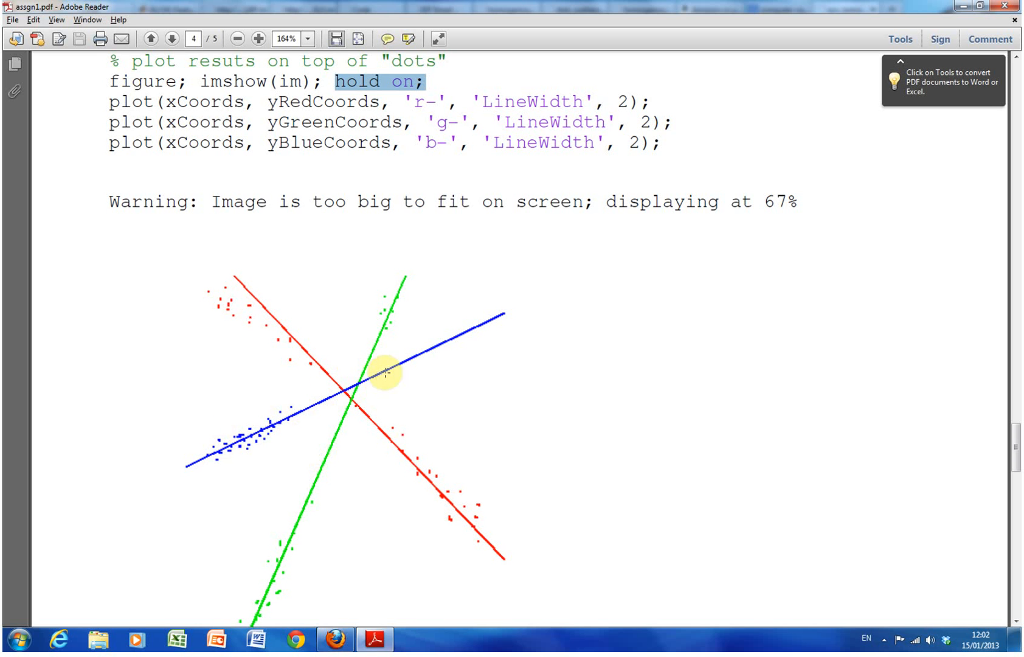
mouse_move(300, 538)
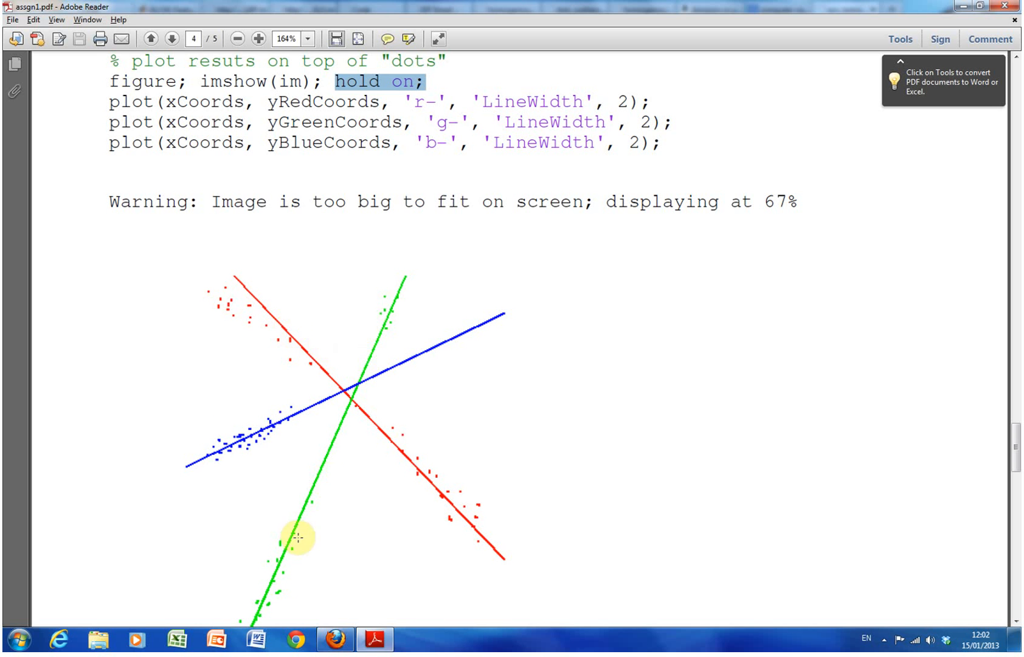
mouse_move(470, 487)
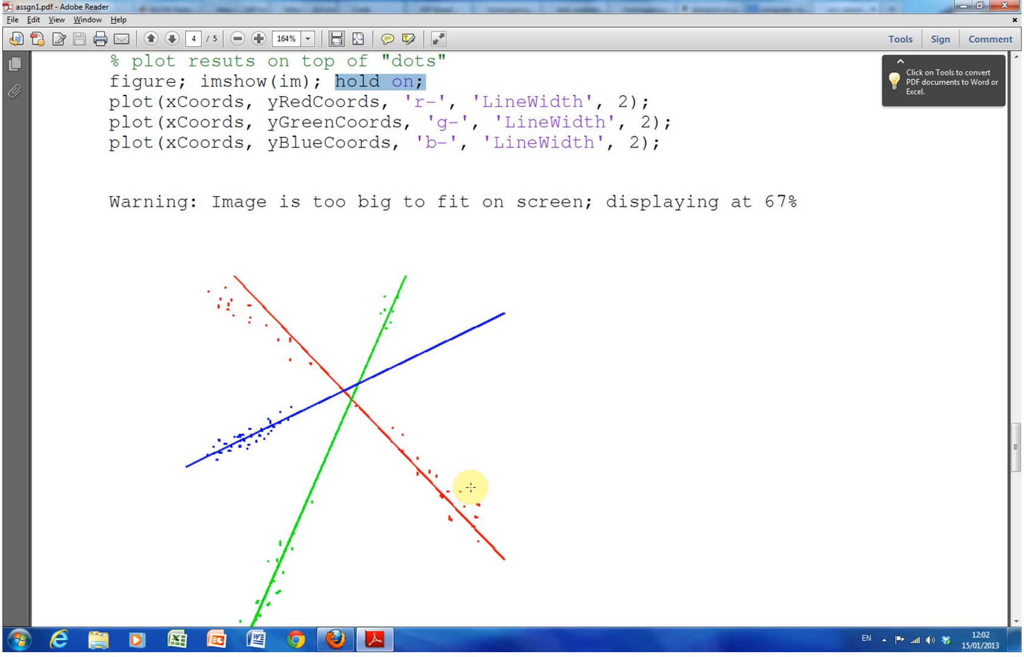
- Scroll past the figure to Part d's APoint stacking and SVD code, clearing the APoint highlight
scroll(down, 3)
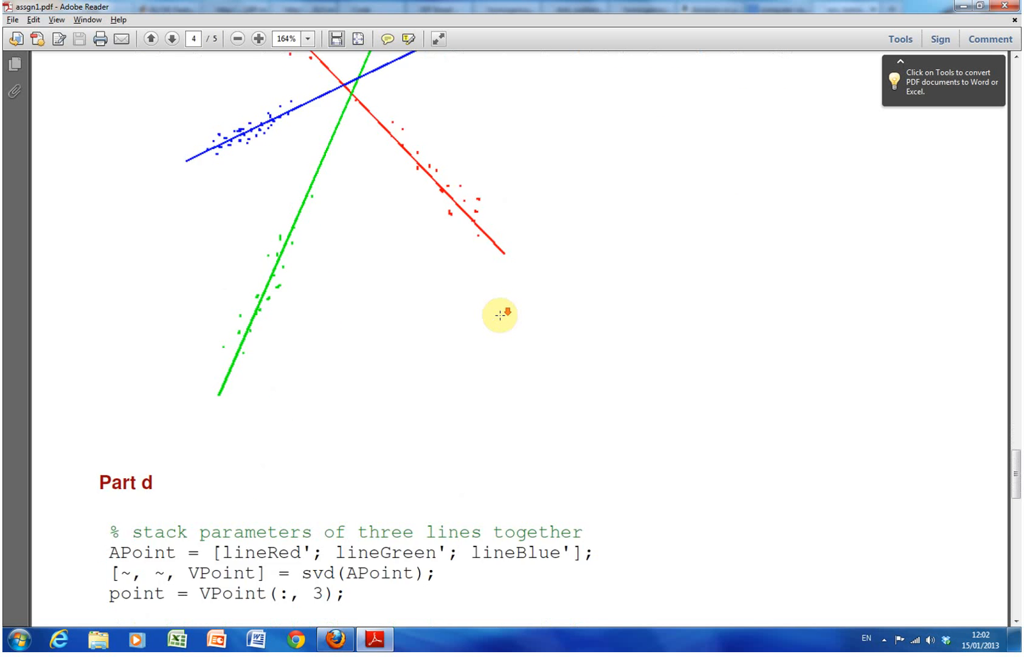
scroll(down, 3)
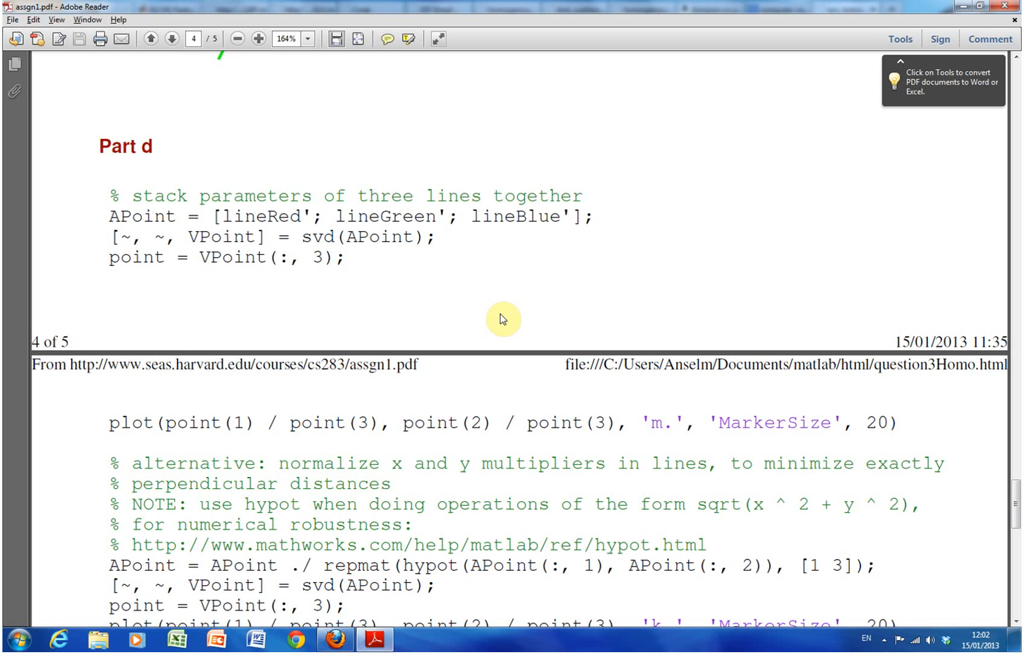
mouse_move(242, 217)
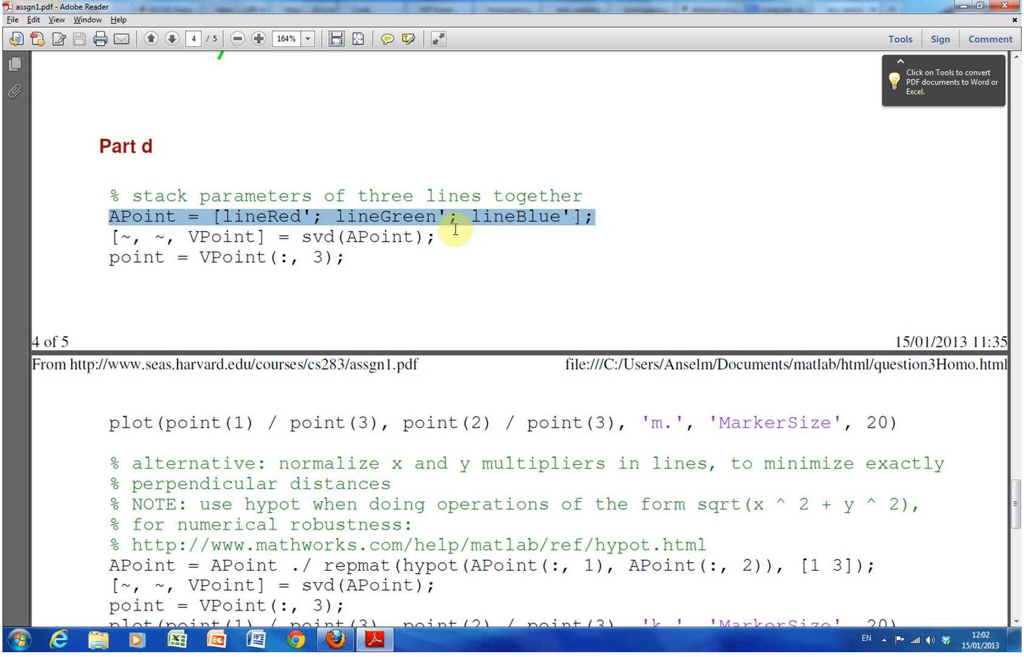
click(314, 212)
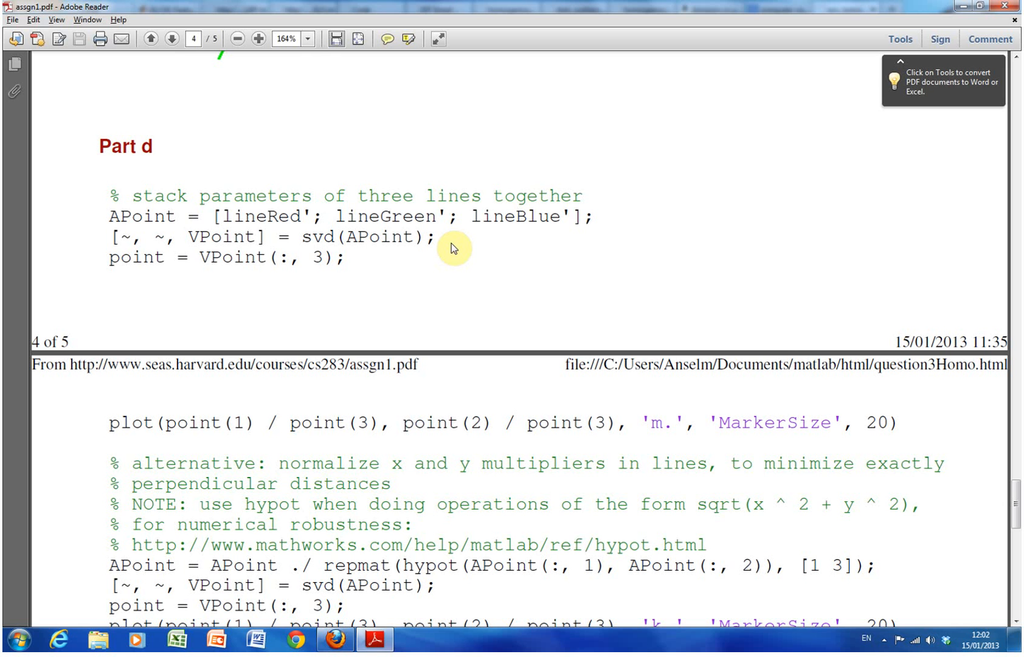
mouse_move(185, 227)
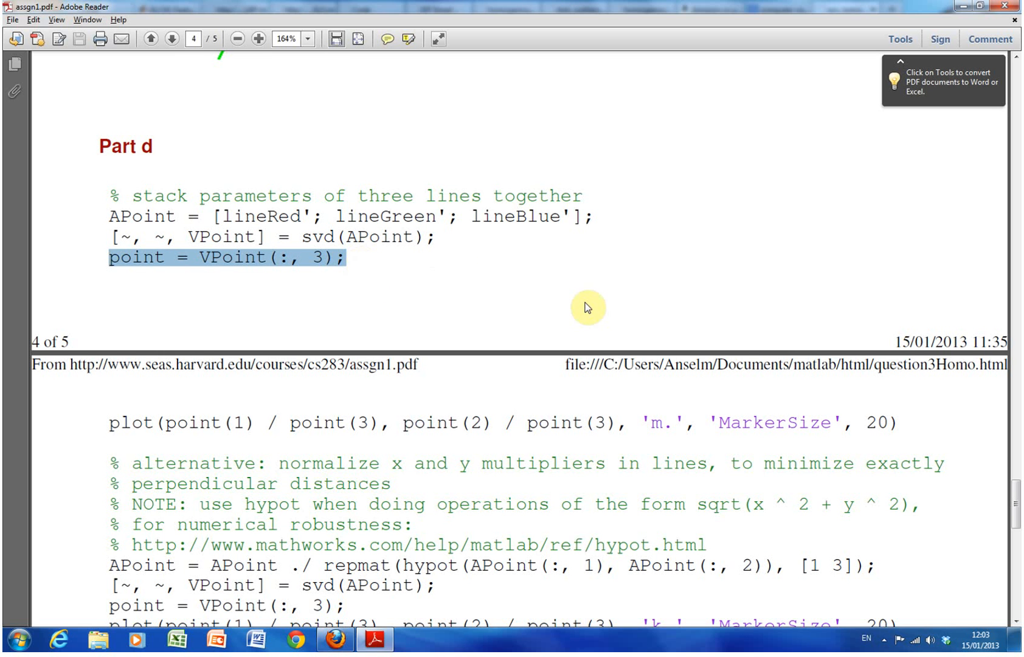
- Scroll onto page 5's normalized hypot SVD code and the figure with the black intersection point
scroll(up, 3)
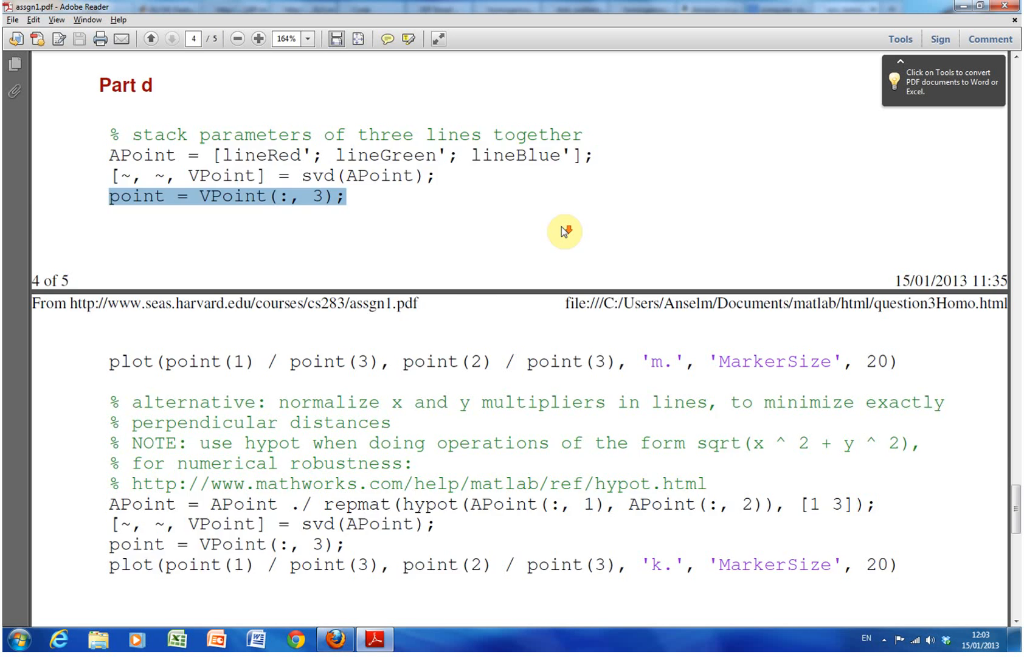
scroll(down, 3)
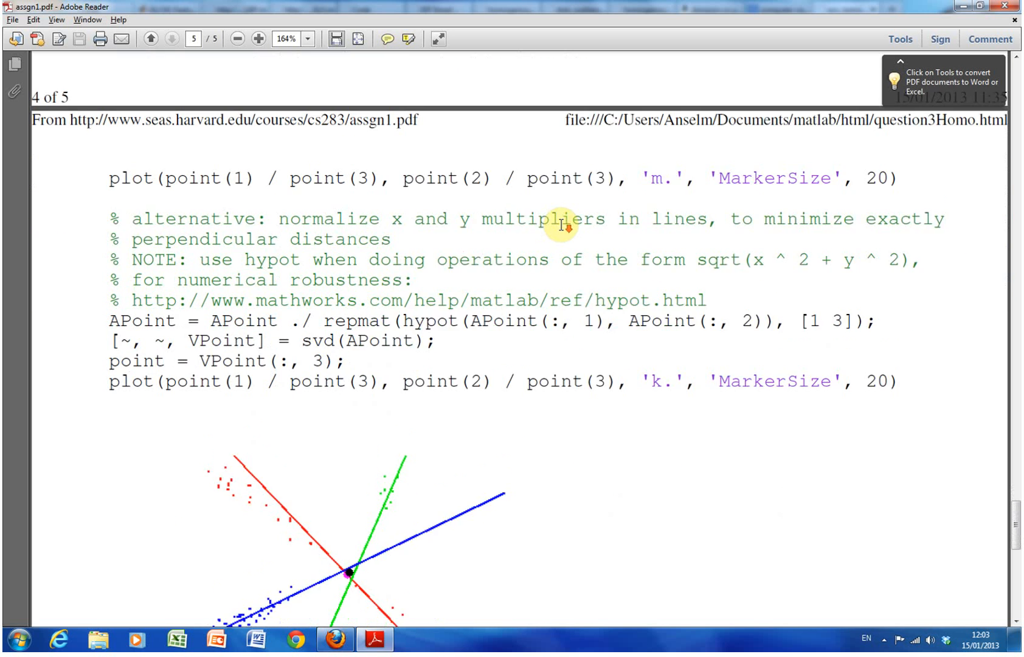
scroll(up, 3)
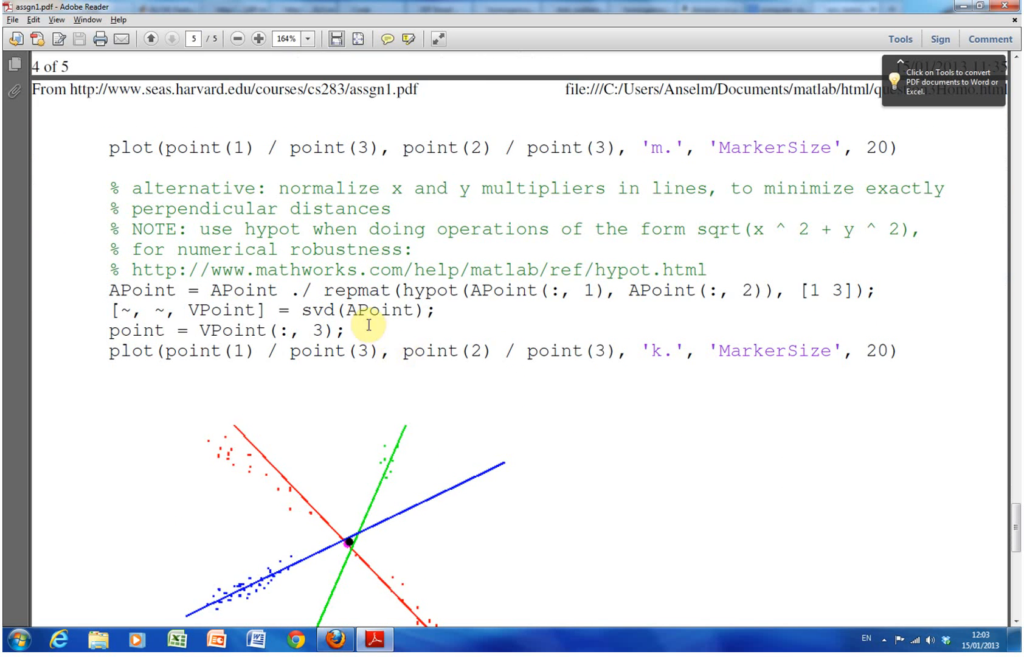
scroll(down, 3)
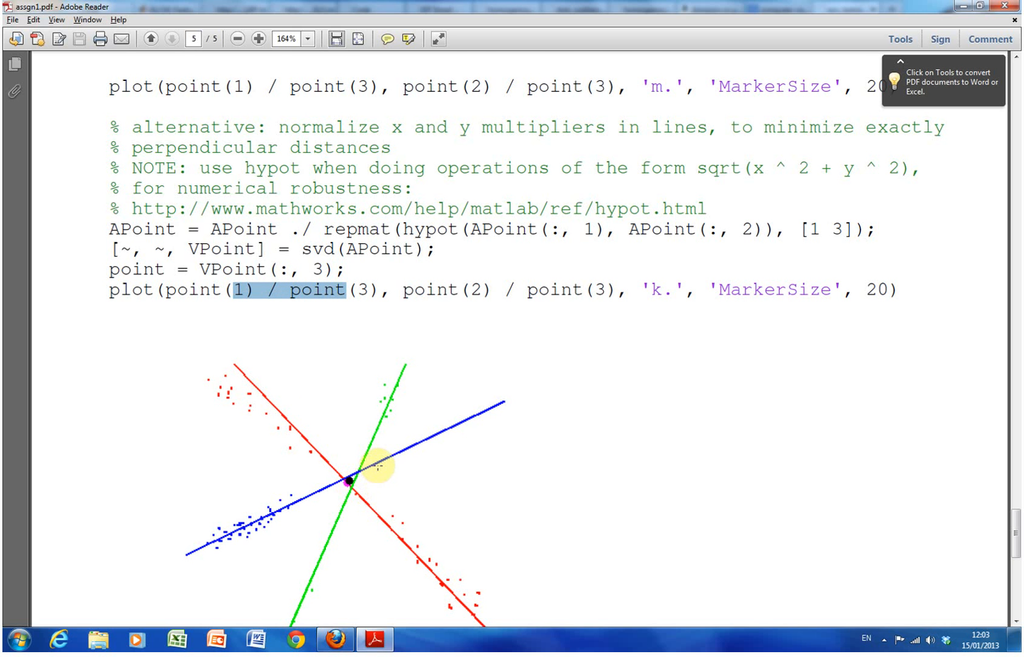
scroll(down, 3)
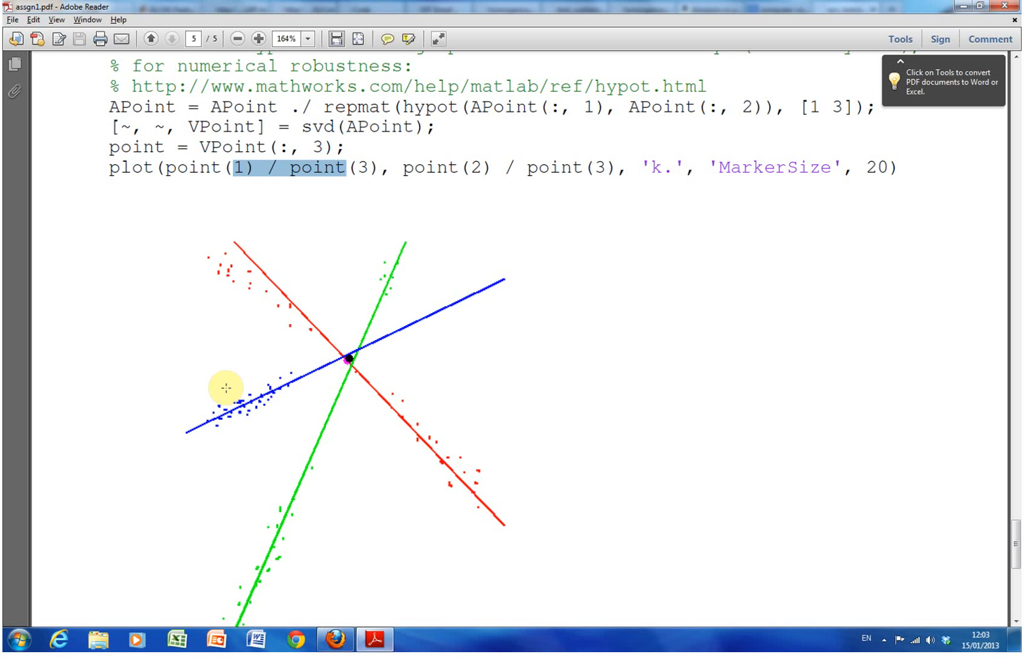
mouse_move(219, 388)
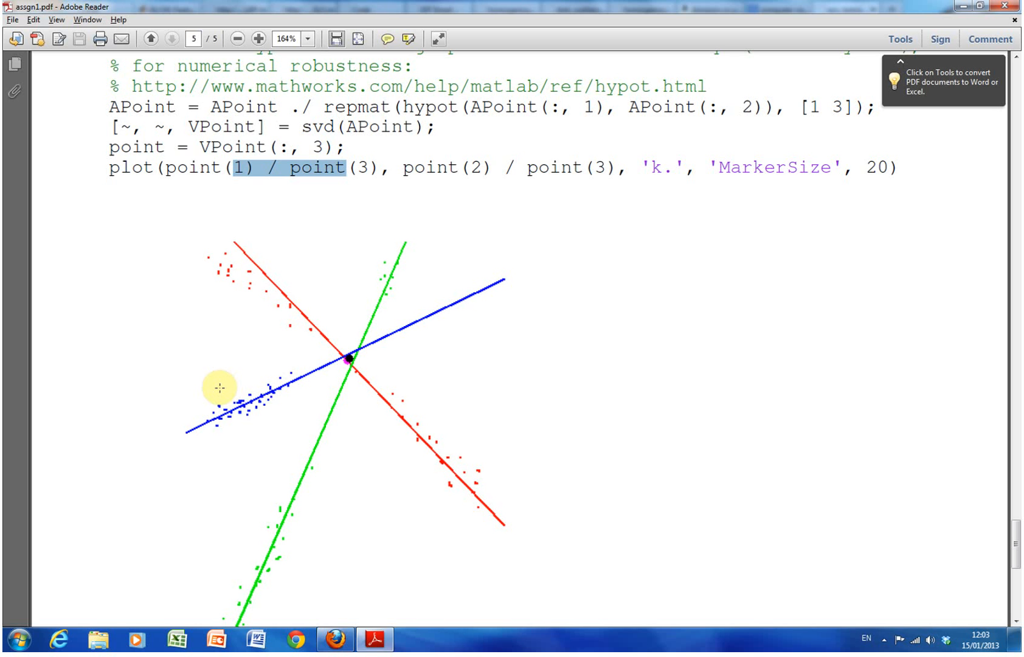